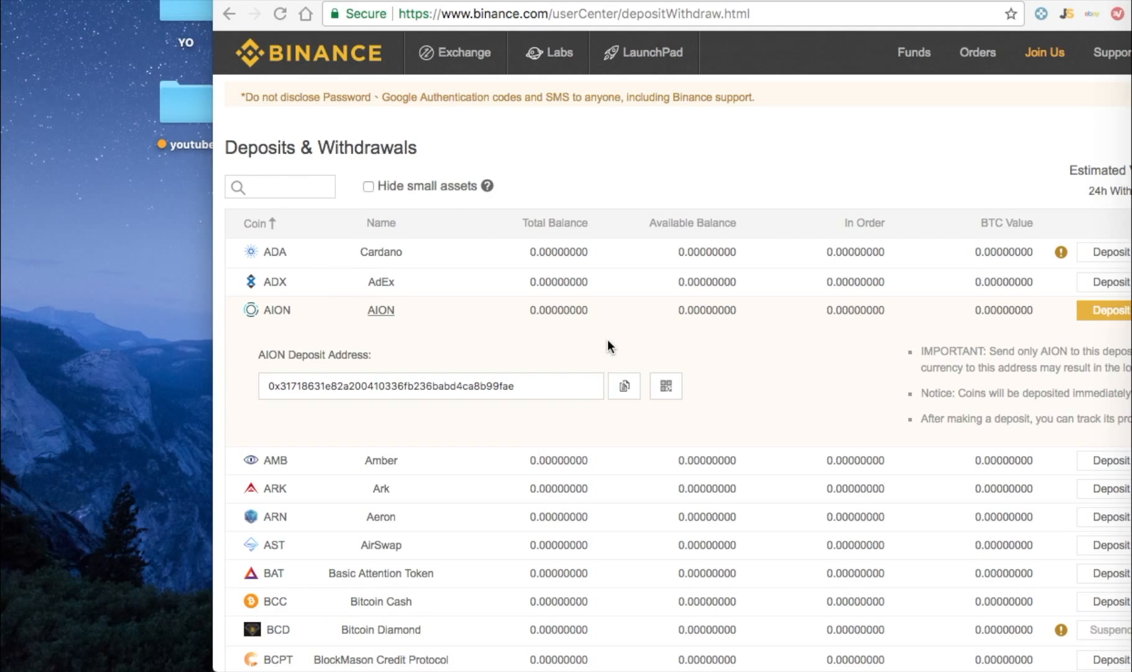
pyautogui.moveTo(744, 21)
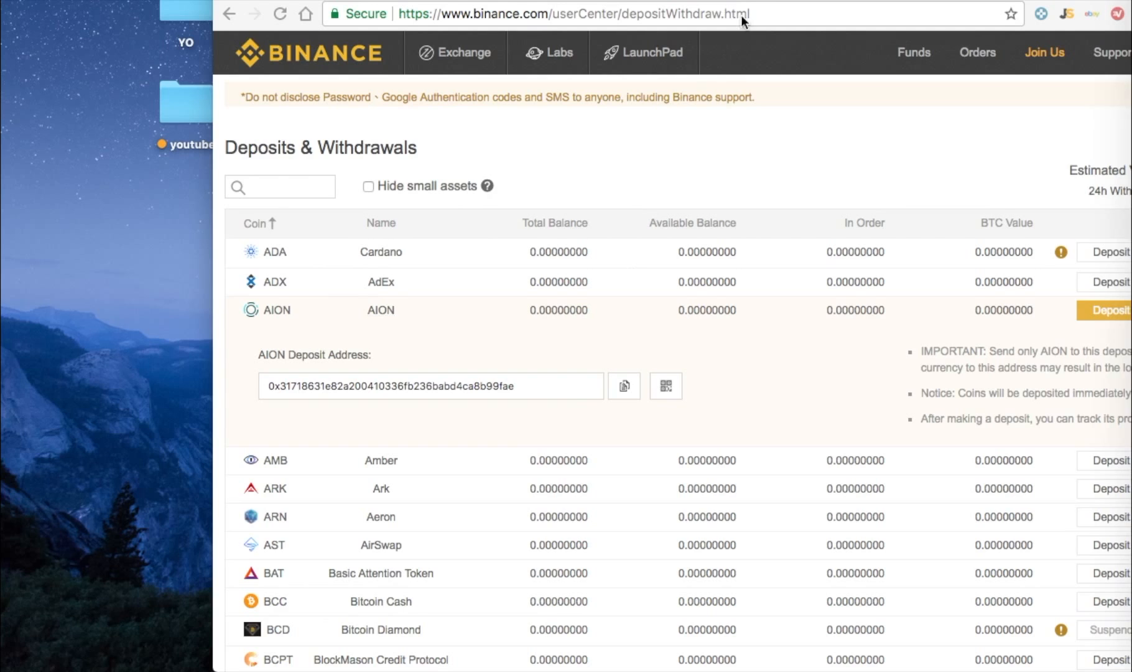
pyautogui.moveTo(749, 8)
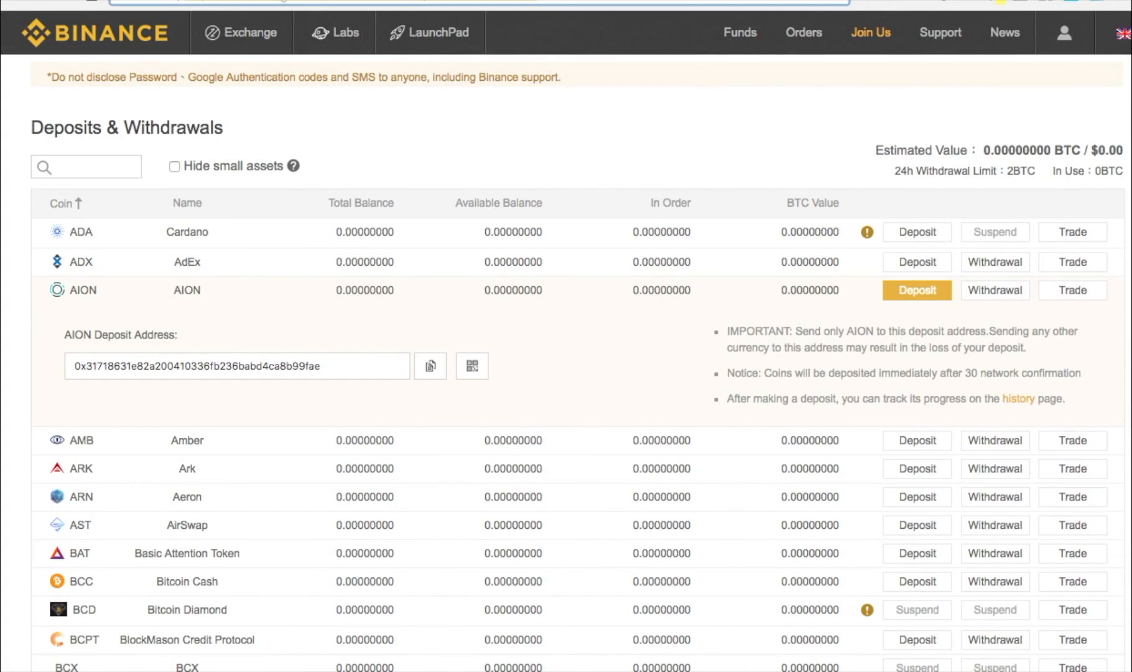
# Return to the Binance home page via the logo in the top bar
pyautogui.click(247, 32)
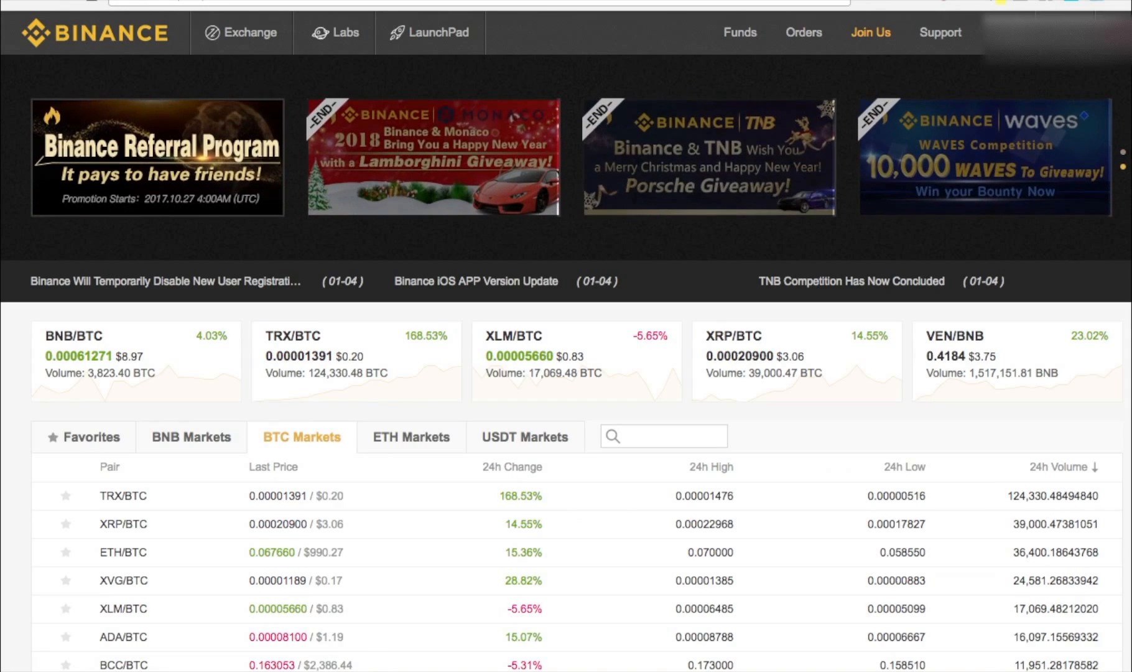
# Go to Deposits & Withdrawals from the Funds menu to see every coin's balance
pyautogui.click(739, 32)
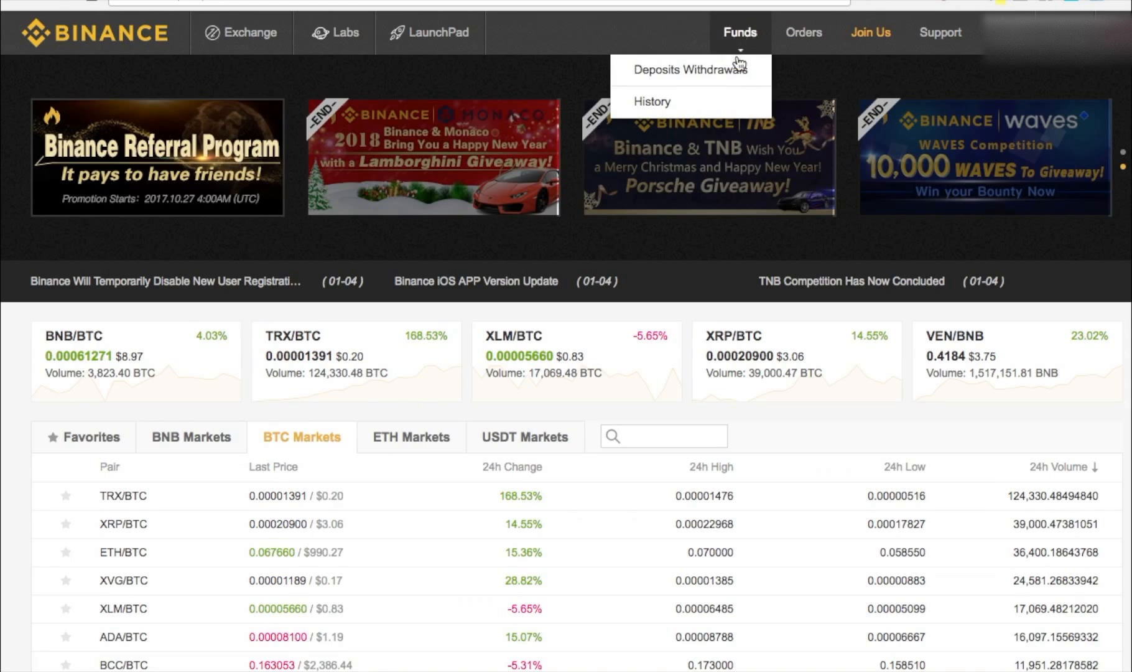
pyautogui.click(684, 70)
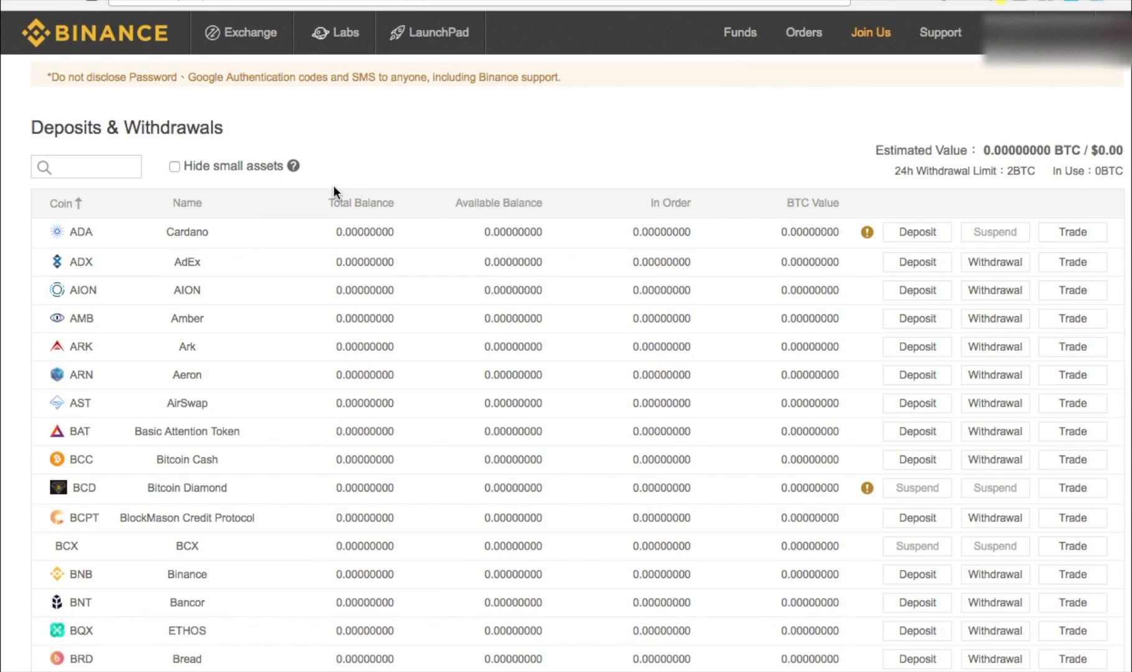
pyautogui.moveTo(155, 187)
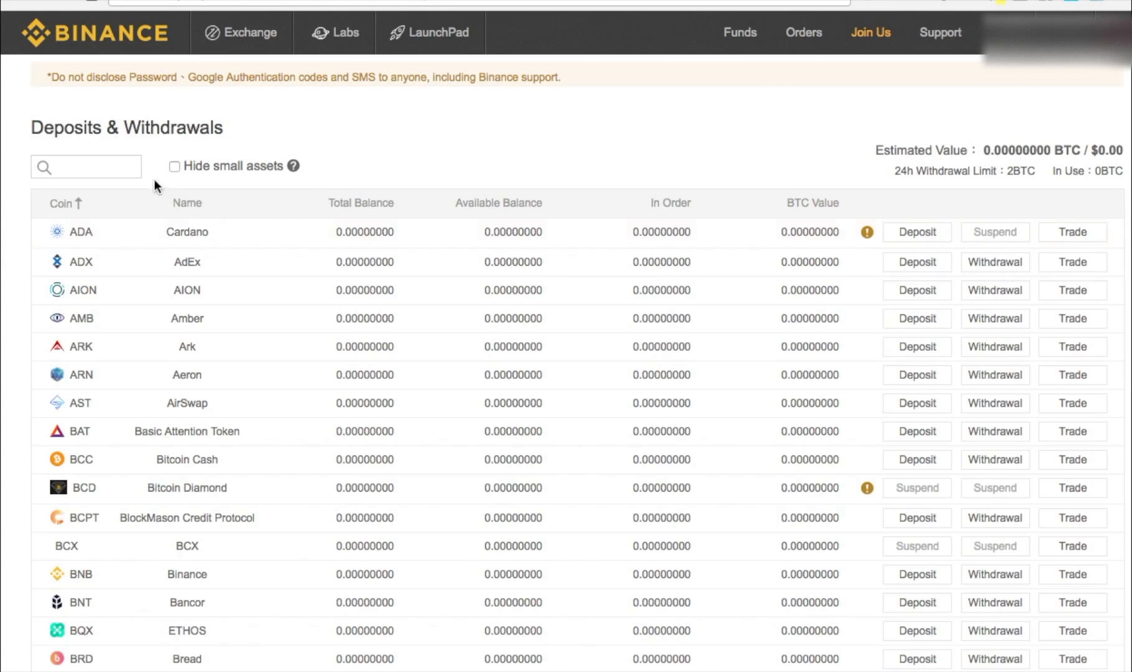
pyautogui.click(85, 167)
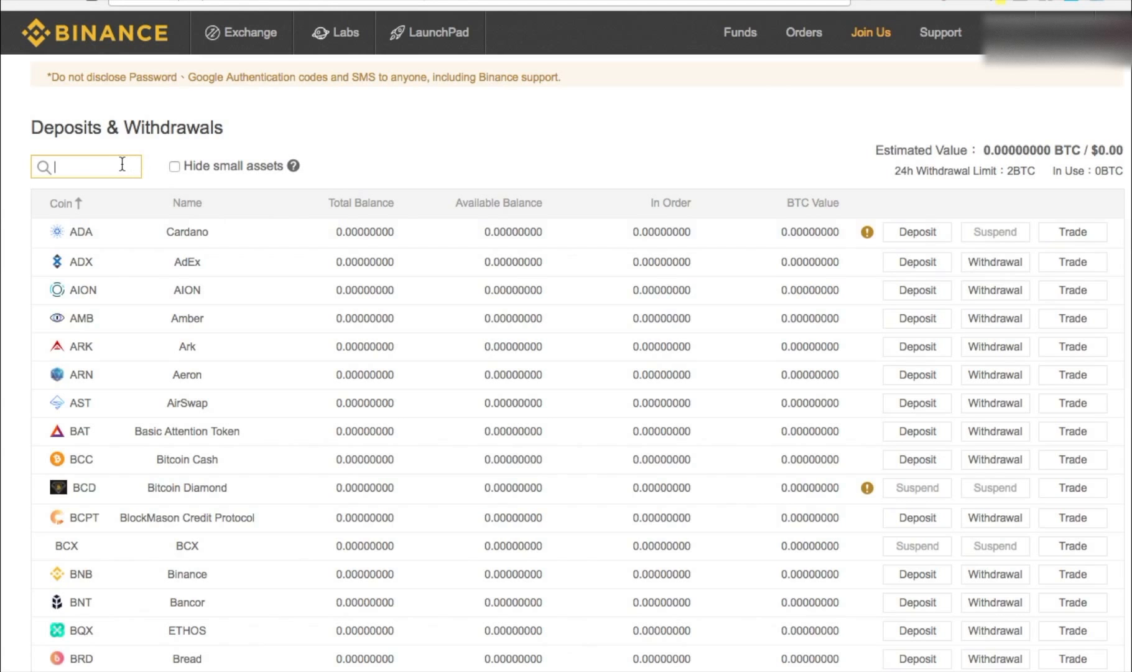
pyautogui.write('btc')
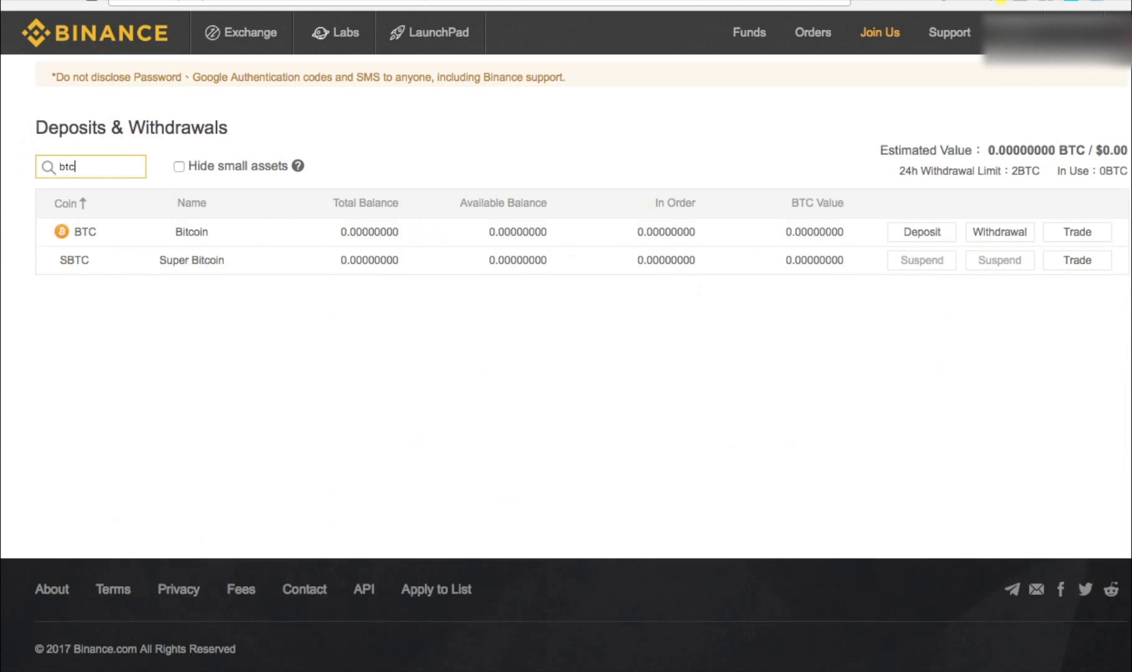
pyautogui.moveTo(894, 240)
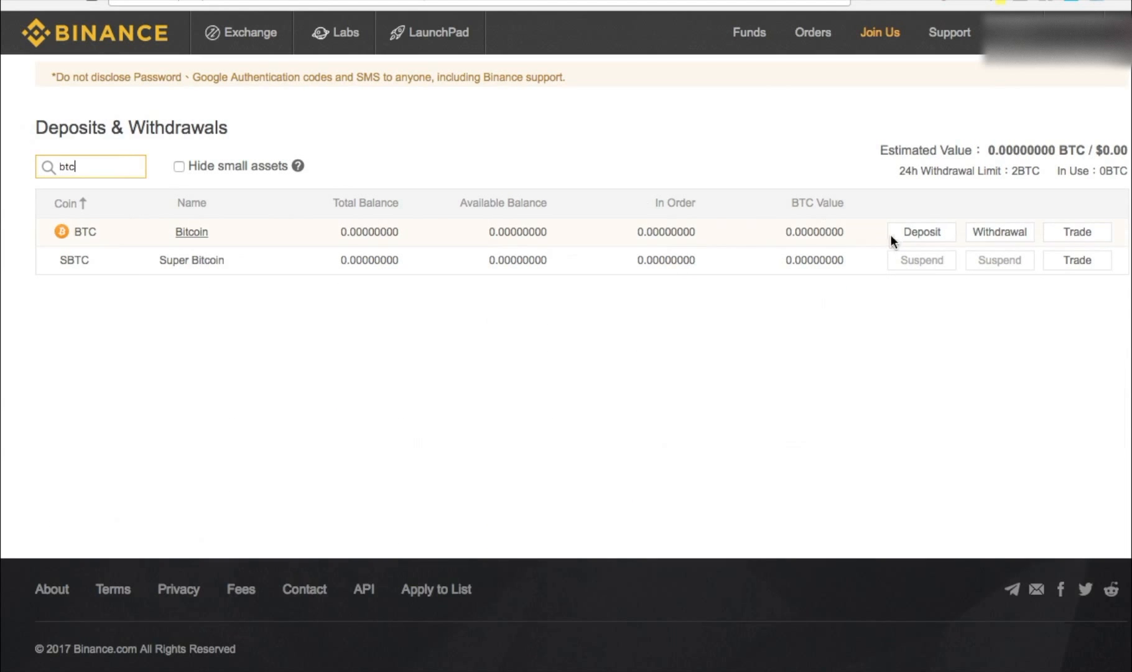
pyautogui.click(920, 231)
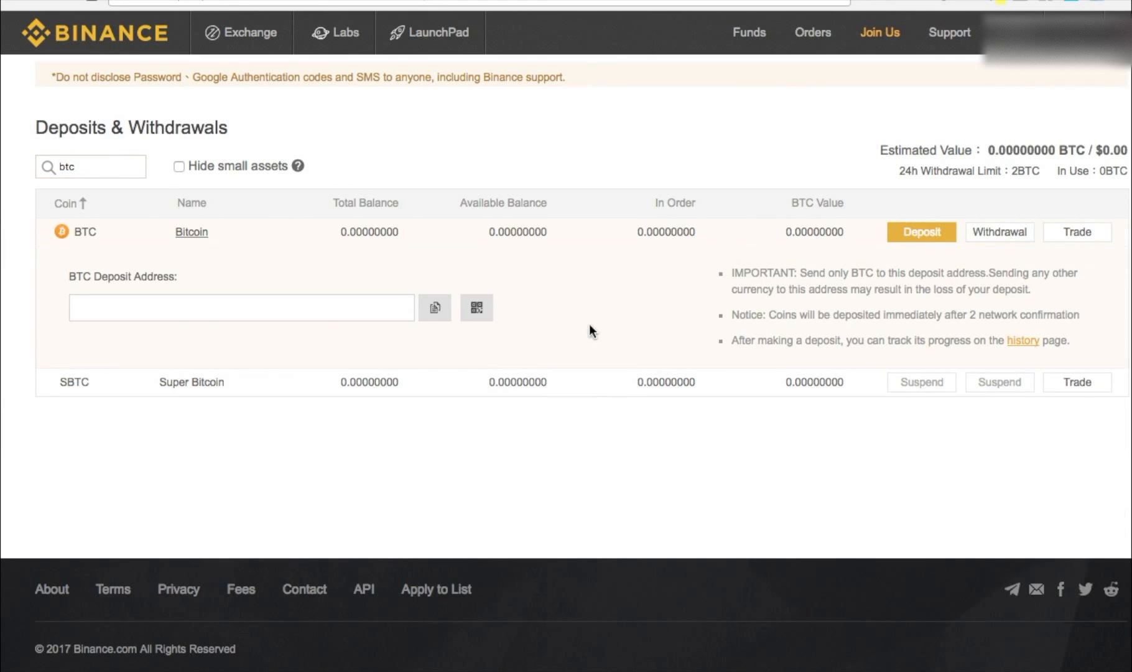
pyautogui.click(241, 307)
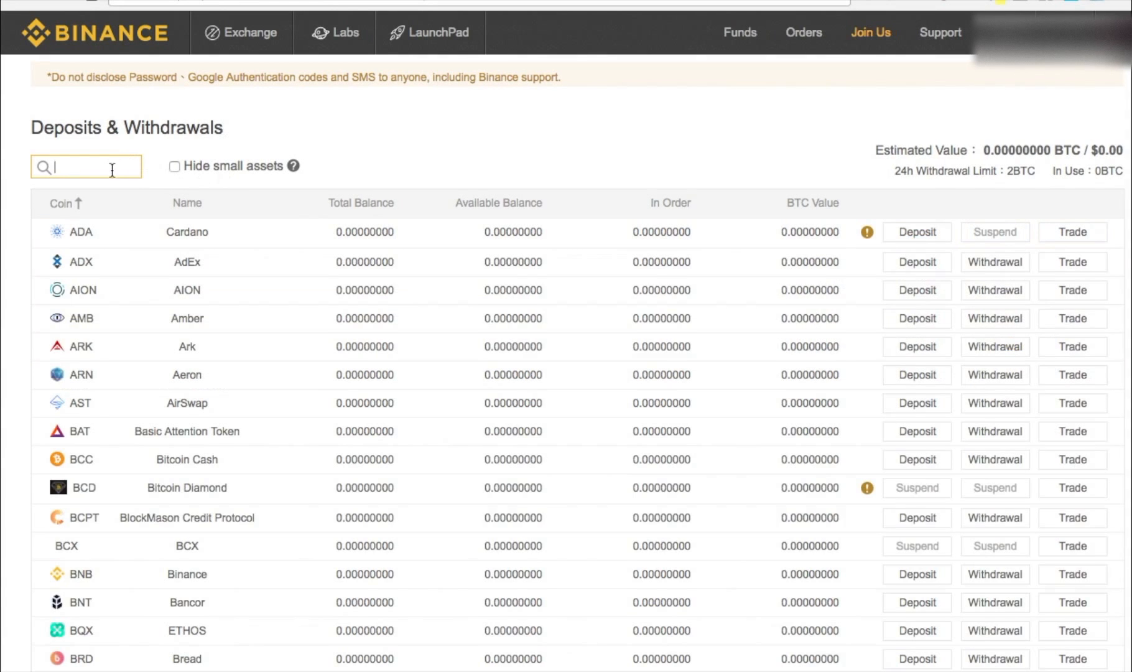
# Filter the coin list to 'eth', reveal the Ethereum deposit address and copy it
pyautogui.write('eth')
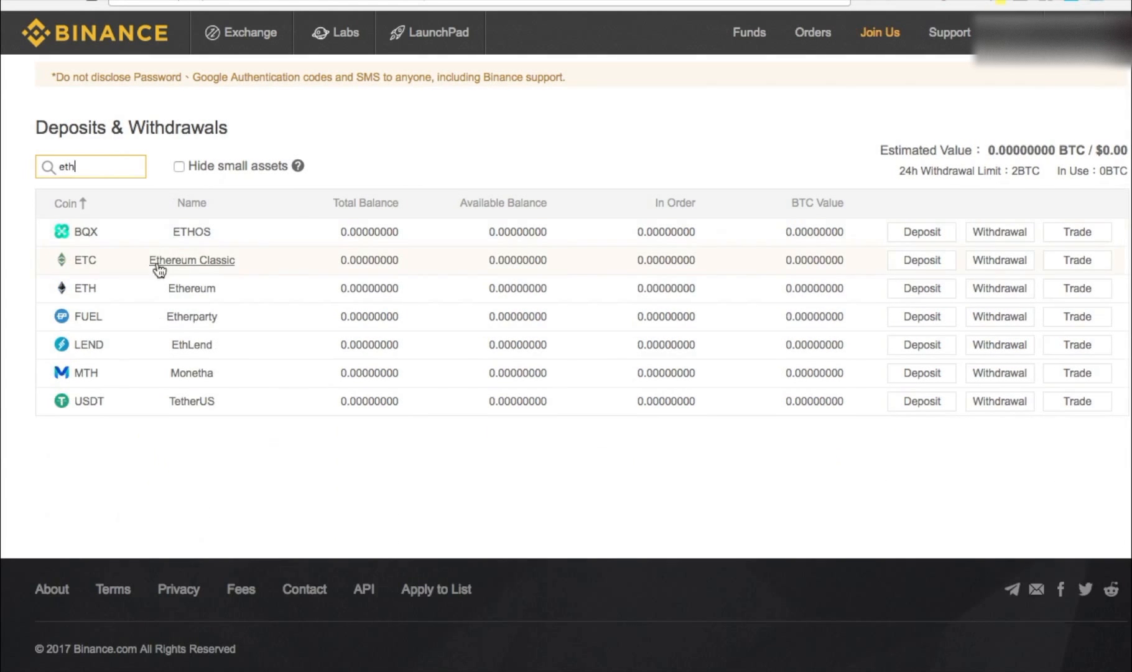
pyautogui.moveTo(877, 286)
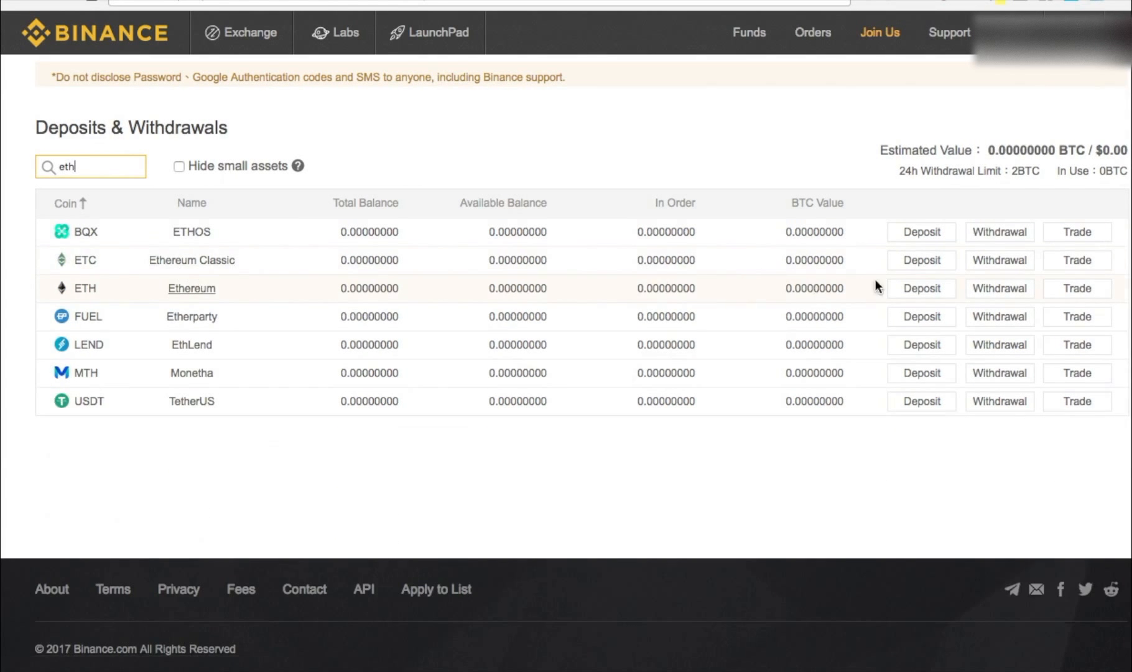
pyautogui.click(919, 288)
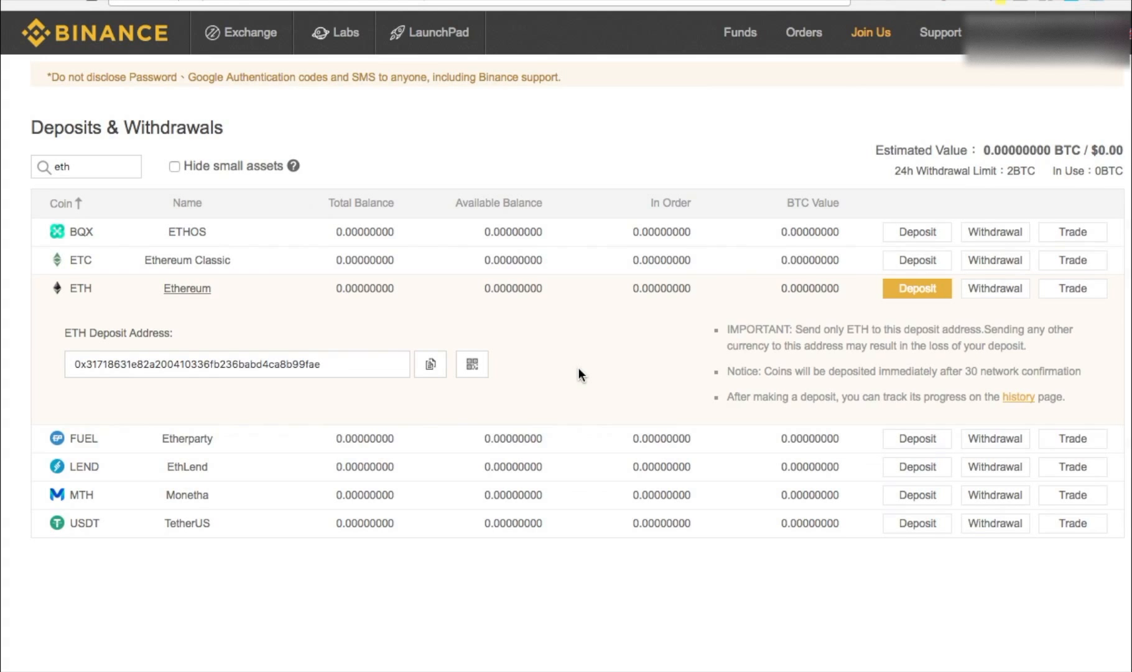
pyautogui.moveTo(321, 347)
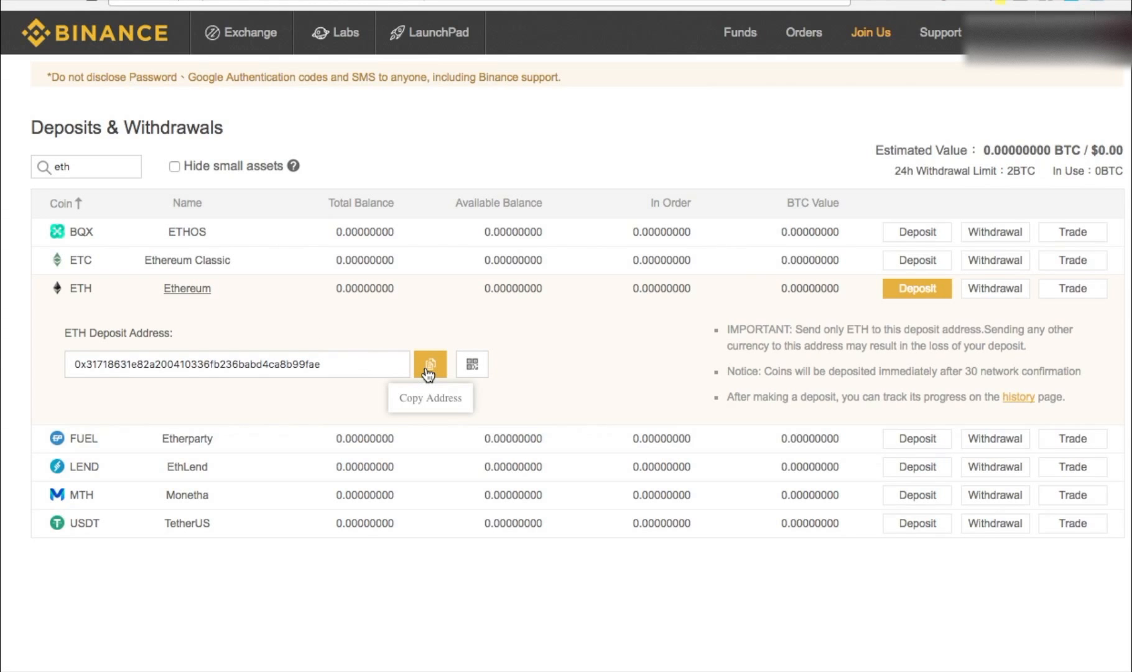
pyautogui.click(429, 363)
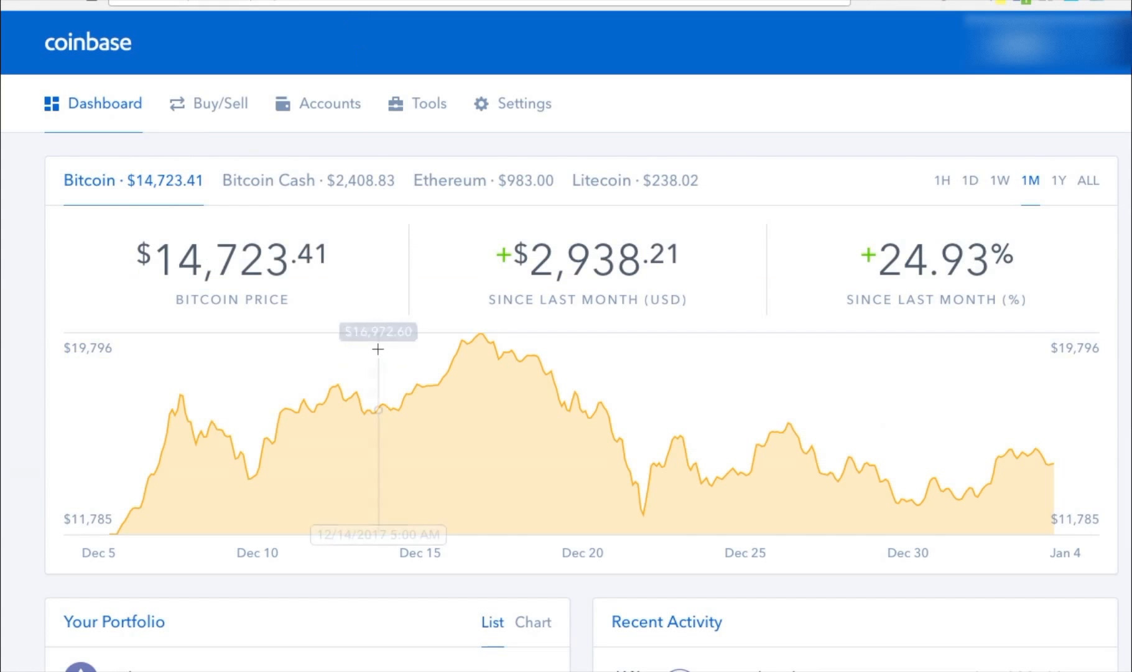
pyautogui.moveTo(383, 304)
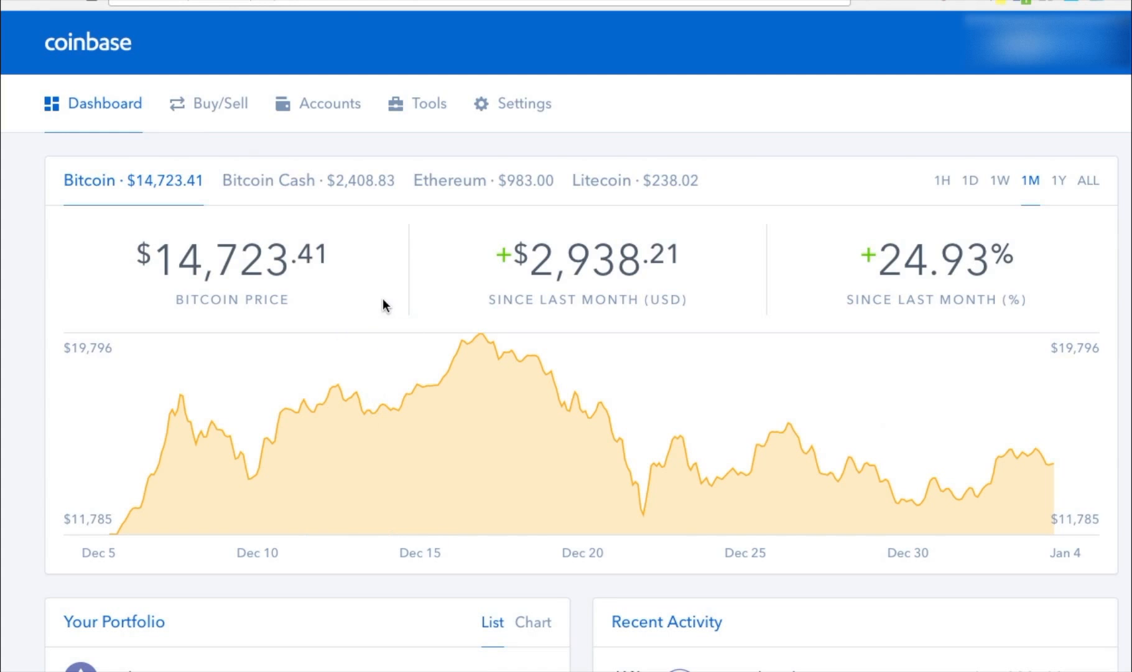
pyautogui.moveTo(344, 135)
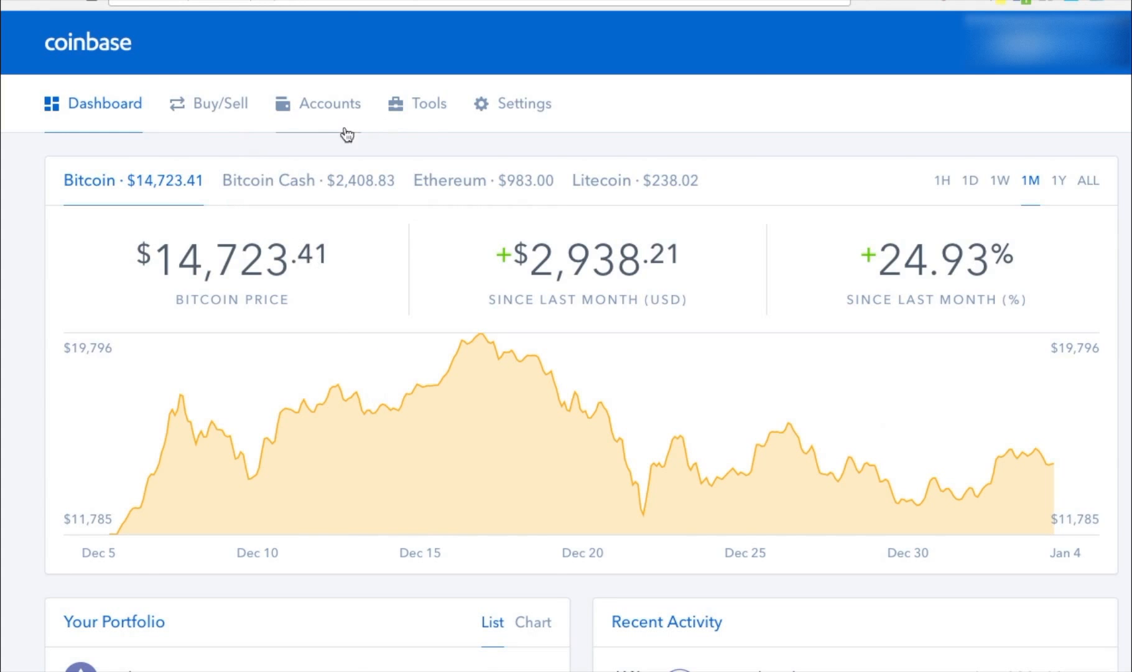
# Show the Coinbase Accounts overview and locate the ETH Wallet holding 0.5138 ETH
pyautogui.click(329, 104)
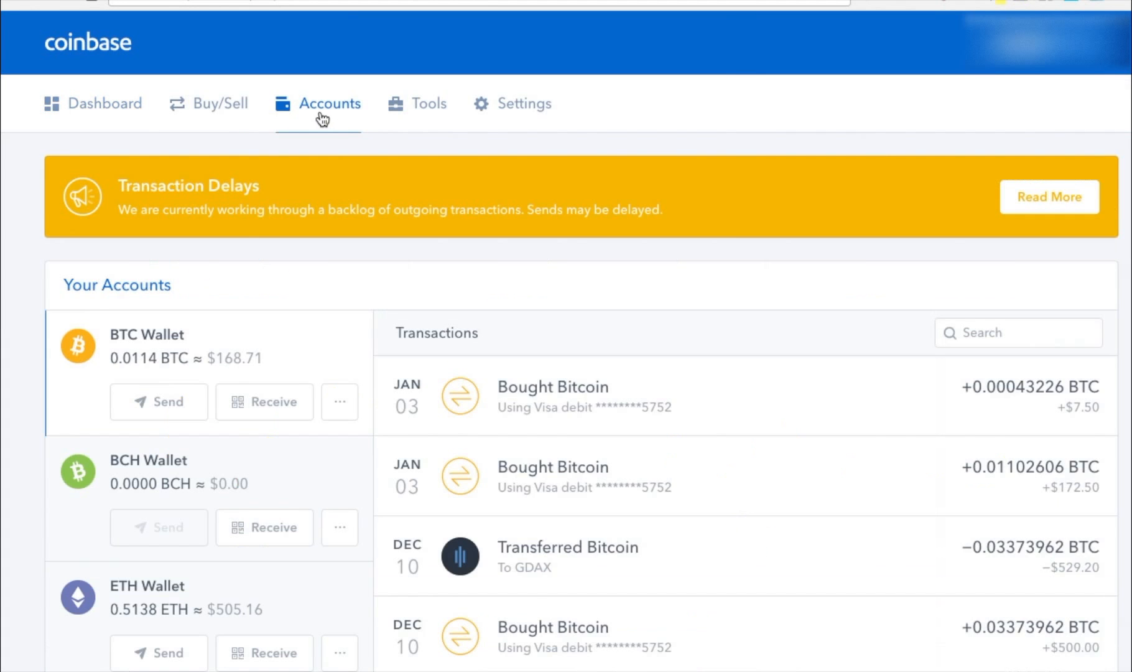
pyautogui.moveTo(239, 171)
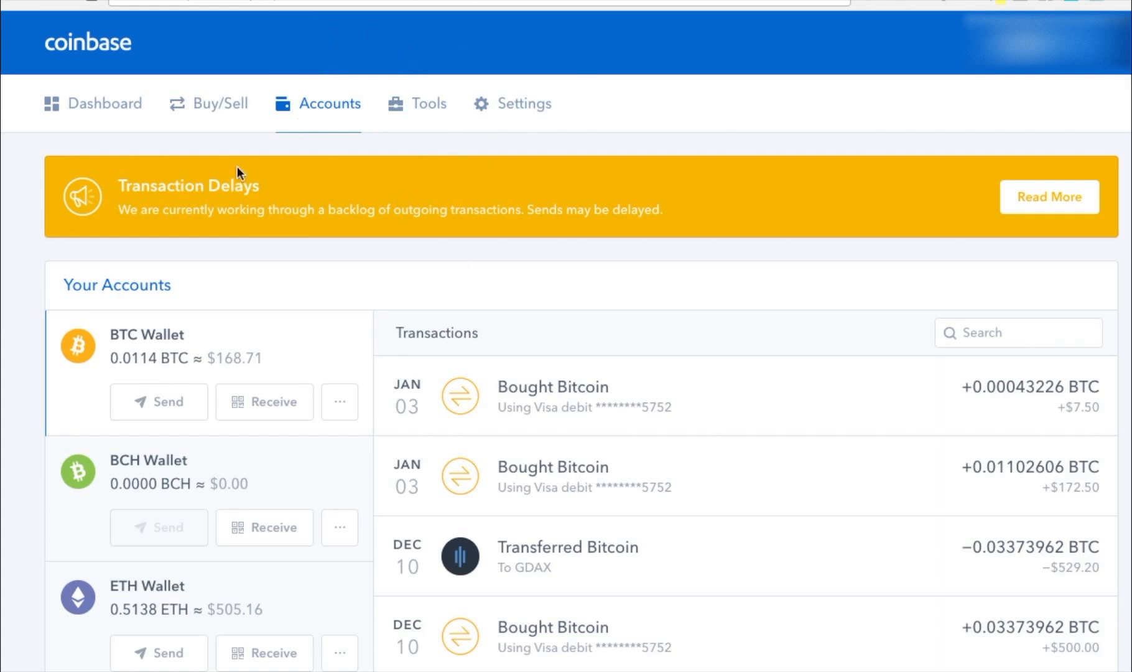
pyautogui.moveTo(307, 383)
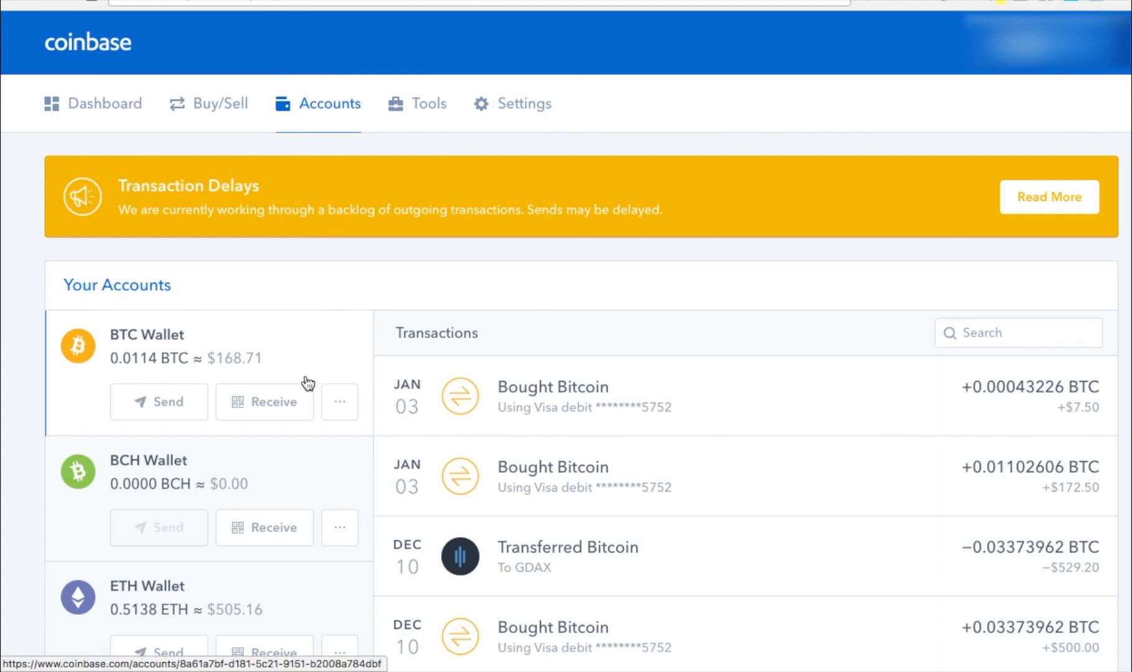
pyautogui.scroll(-3)
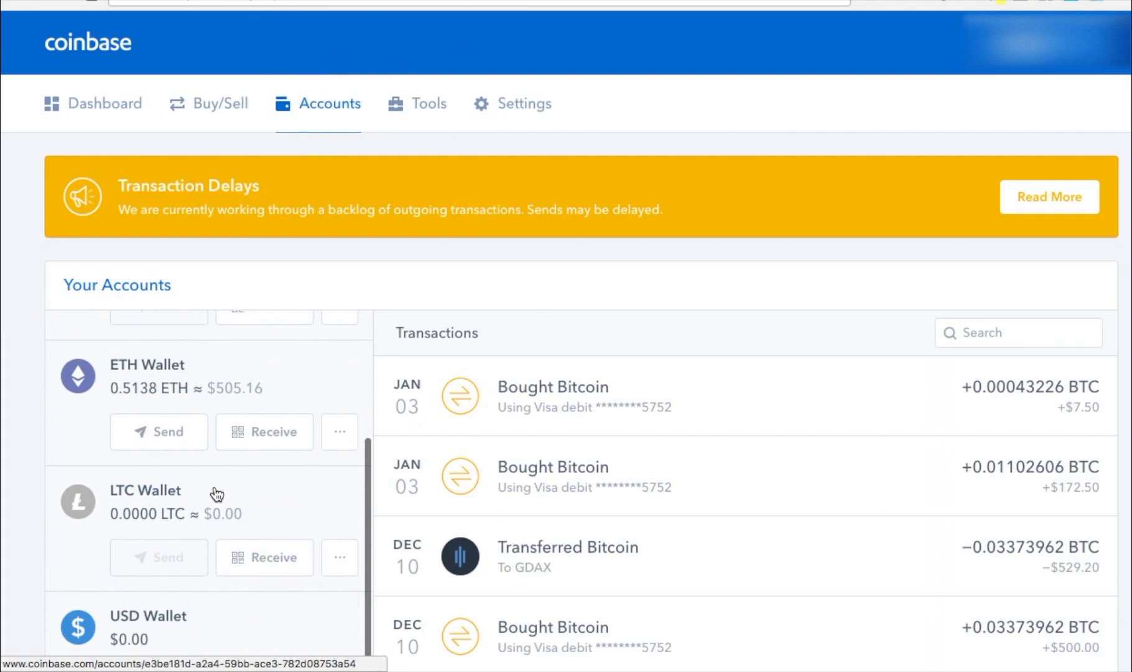
pyautogui.scroll(3)
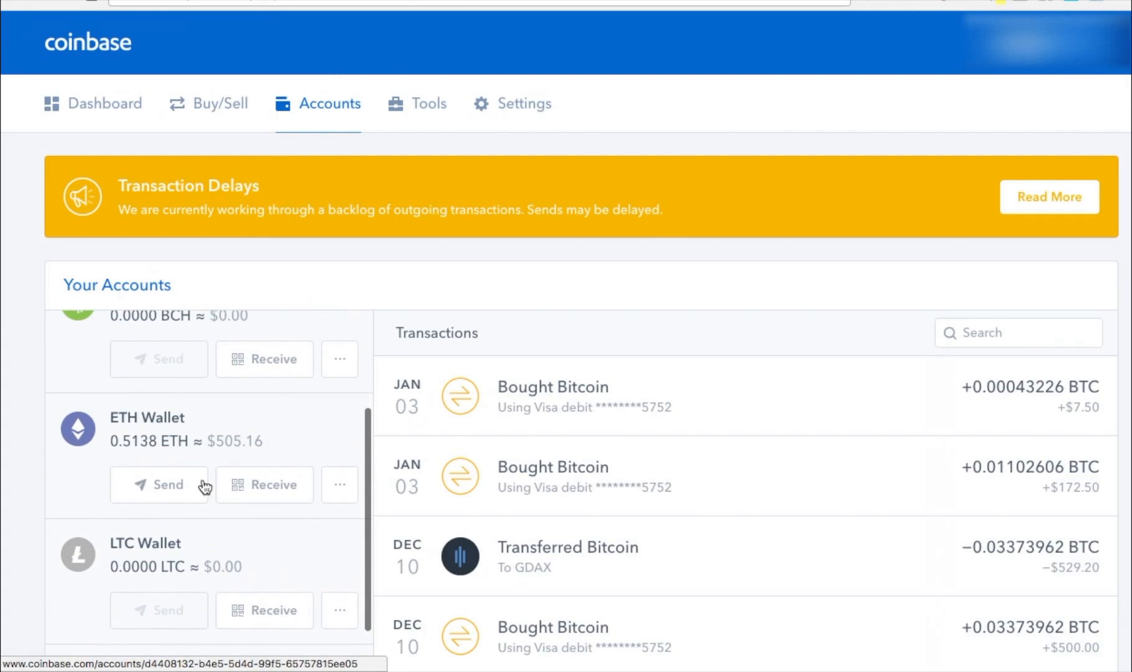
pyautogui.moveTo(180, 494)
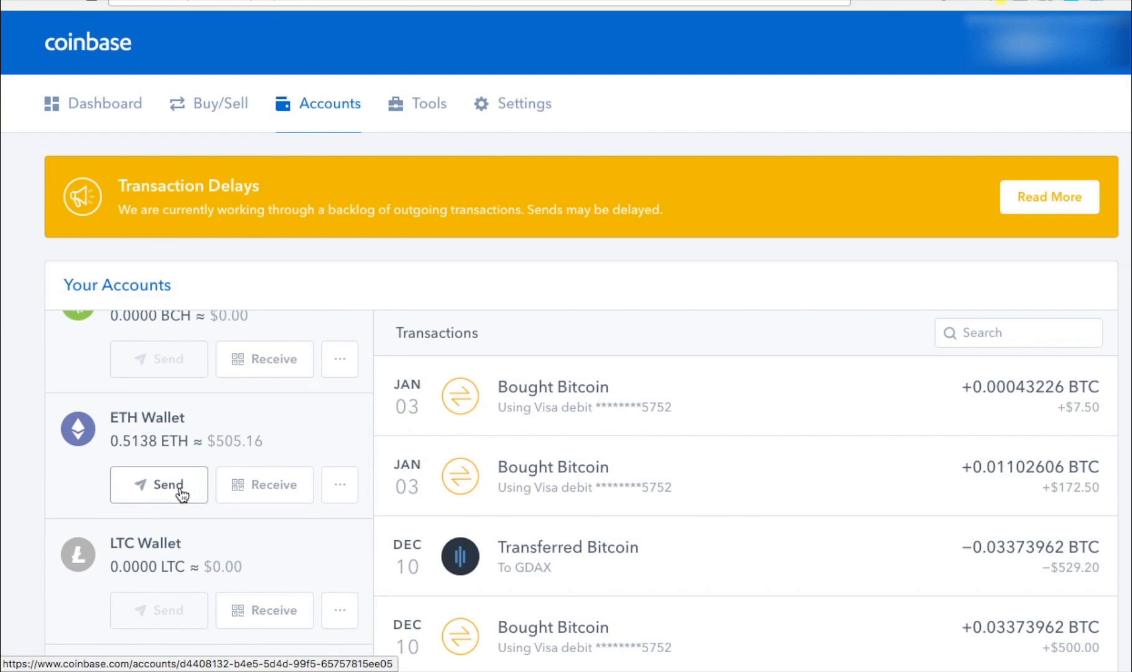
# Start an ETH send from the ETH Wallet with the Binance deposit address as recipient
pyautogui.click(158, 484)
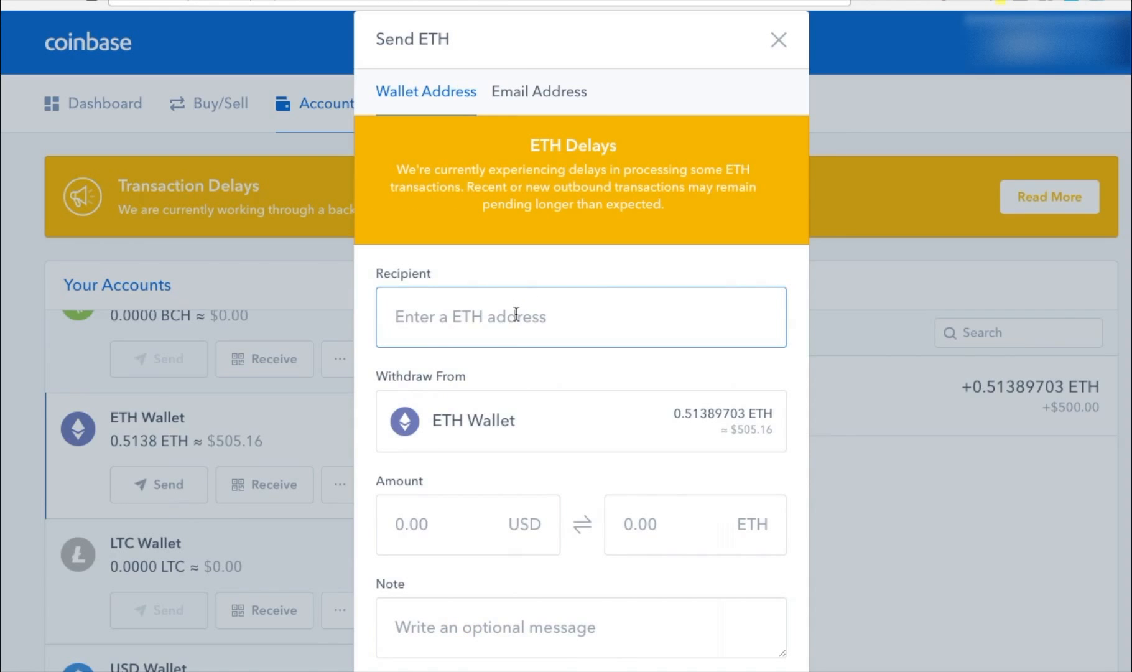
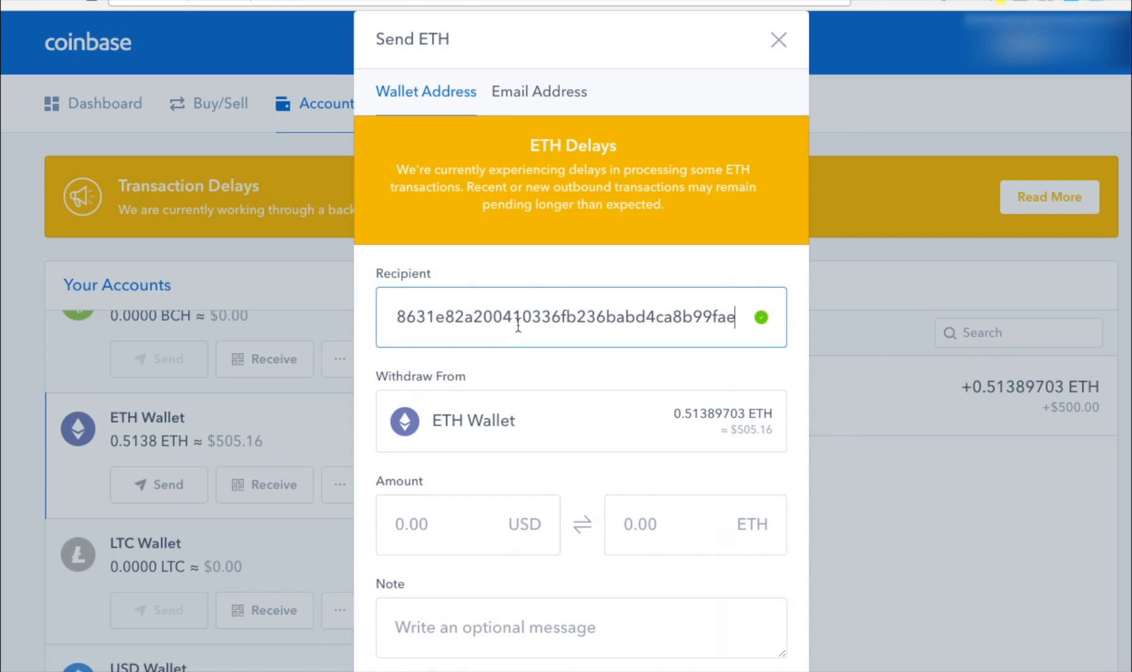
pyautogui.moveTo(296, 12)
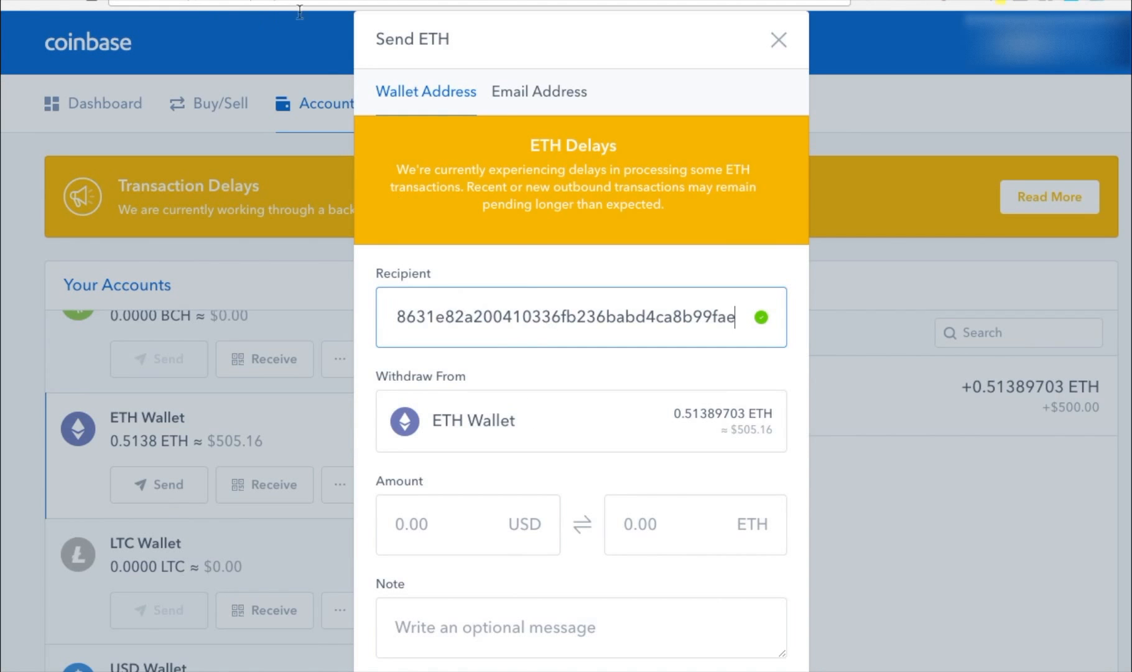
pyautogui.scroll(-3)
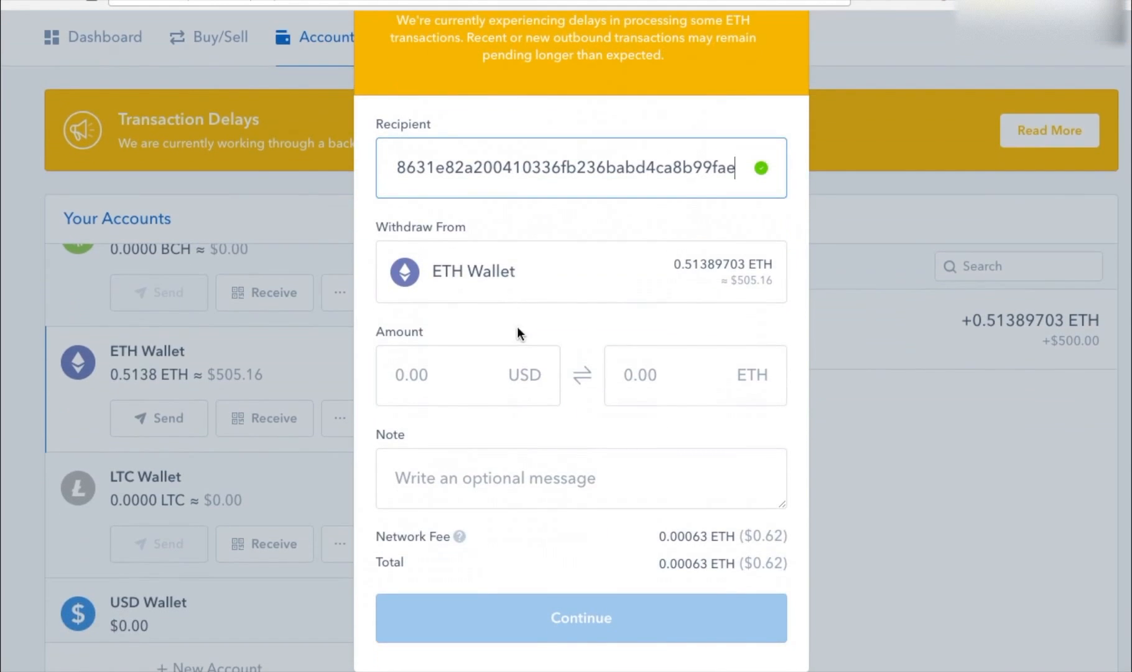
# Enter the USD amount, trying the full balance and settling on 504.50 USD
pyautogui.click(468, 374)
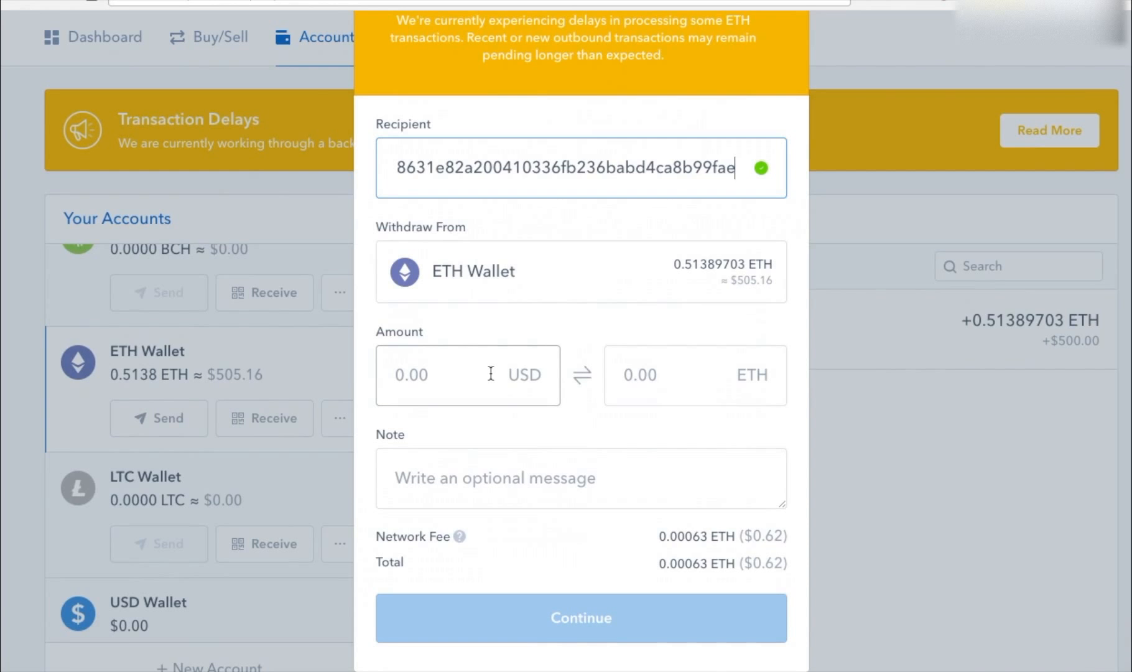
pyautogui.click(466, 375)
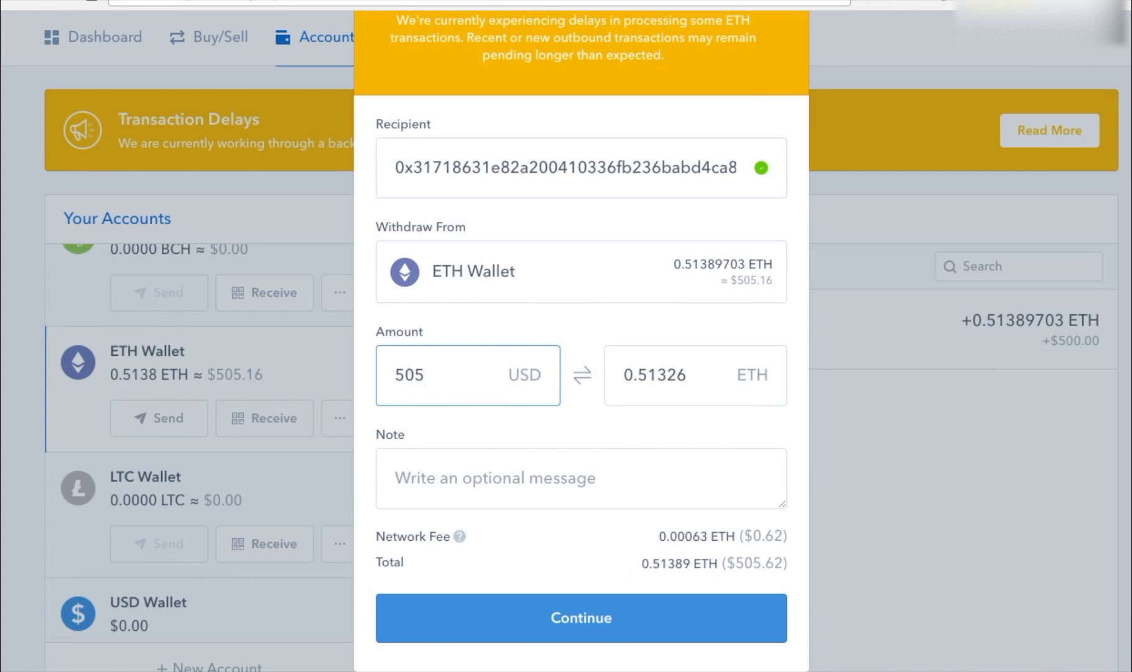
pyautogui.write('.16')
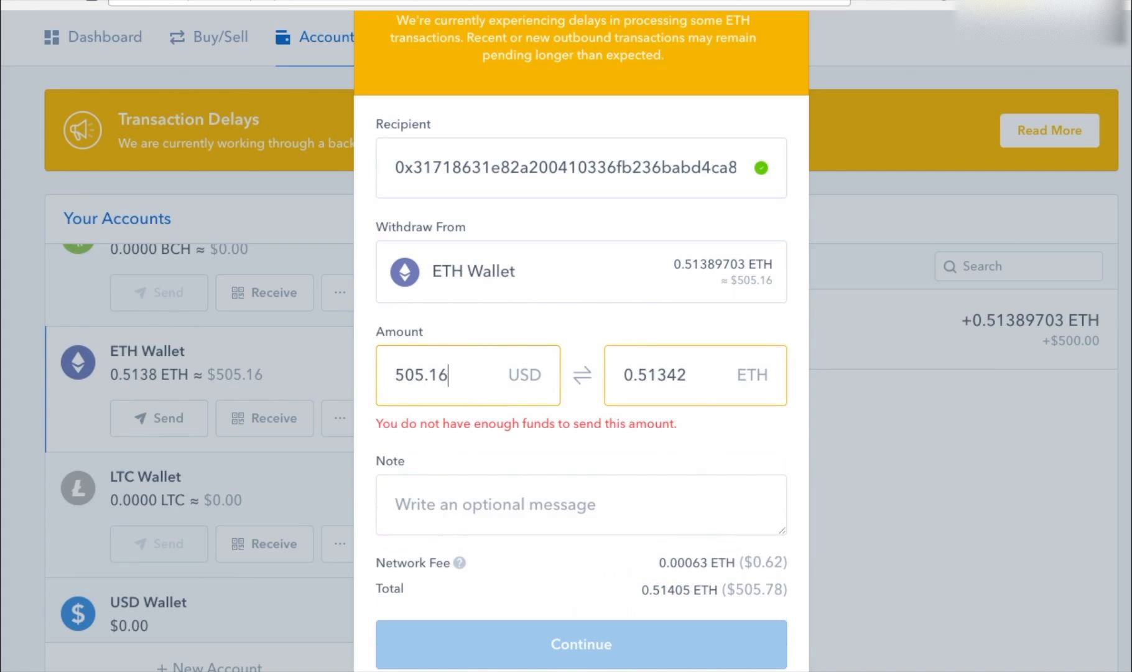
pyautogui.moveTo(630, 317)
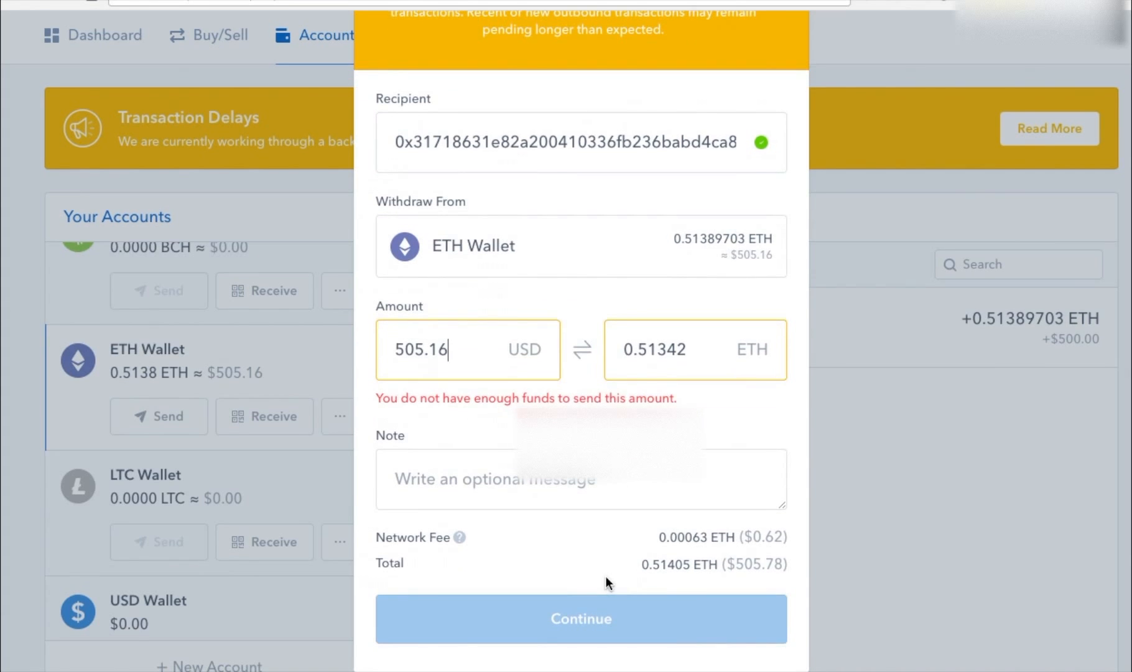
pyautogui.moveTo(756, 562)
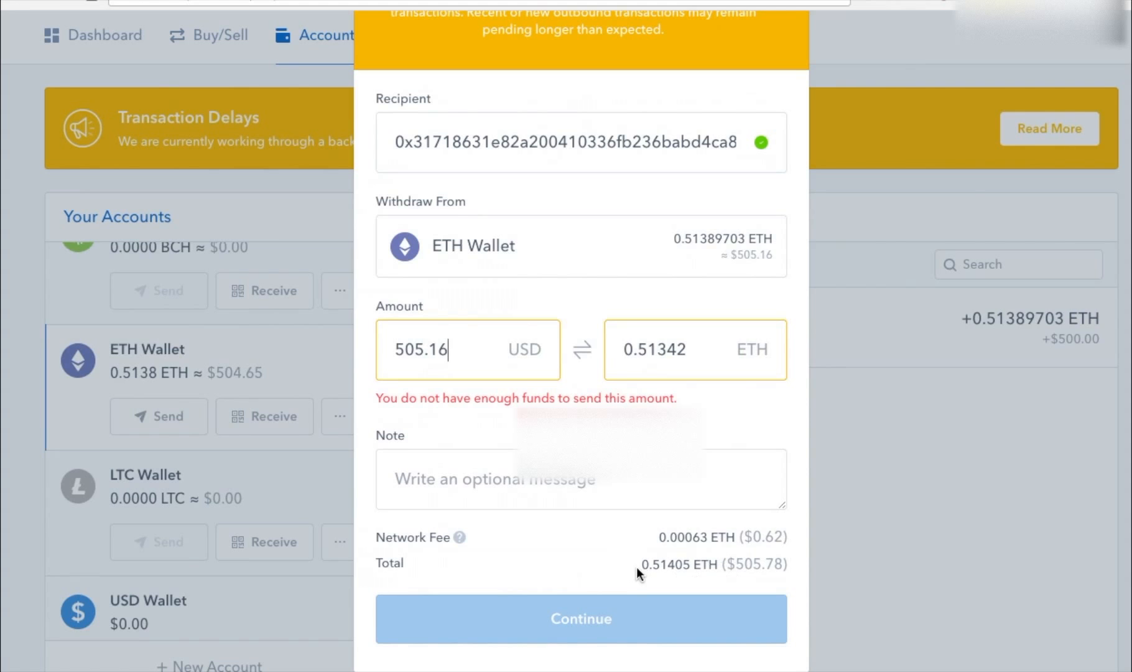
pyautogui.moveTo(474, 362)
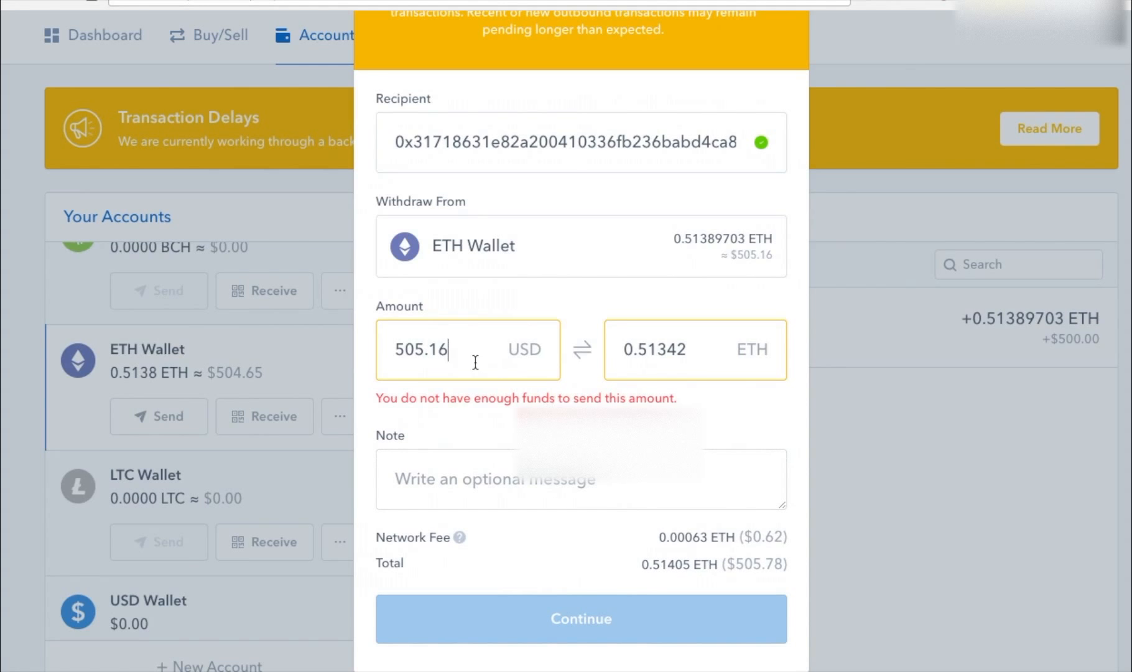
pyautogui.write('50')
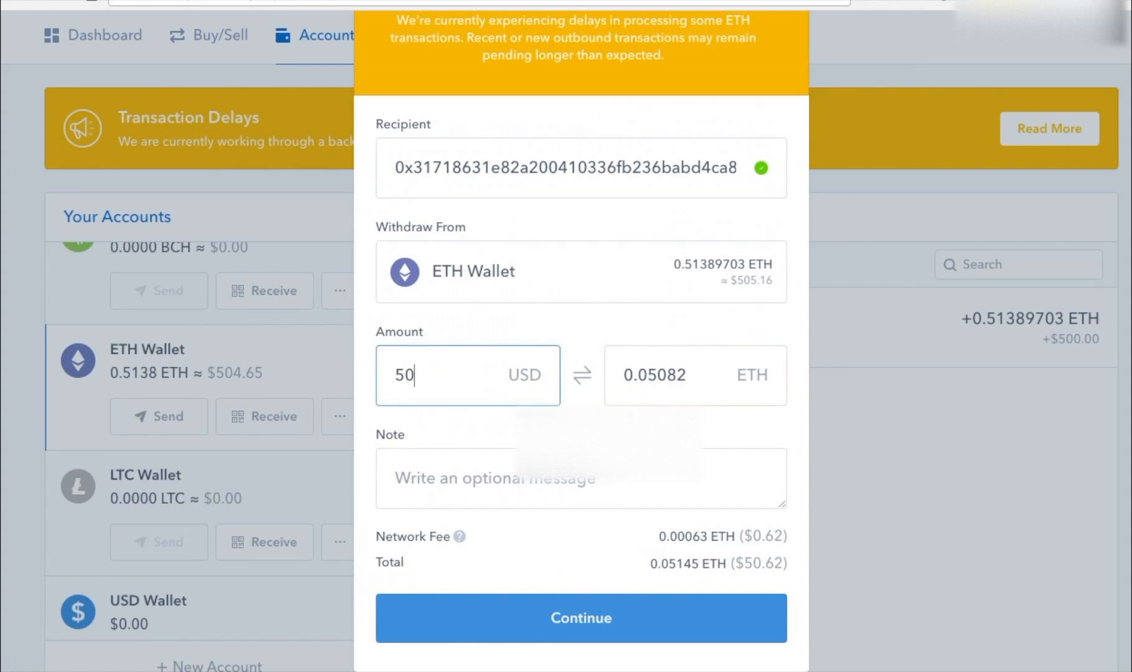
pyautogui.write('4')
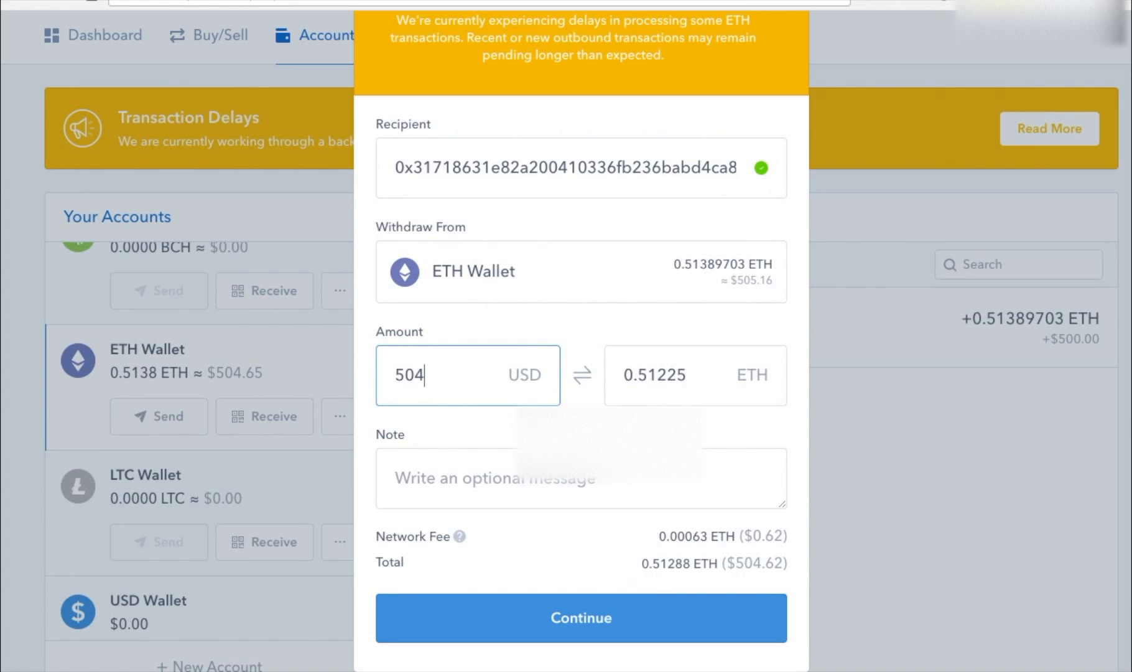
pyautogui.write('.50')
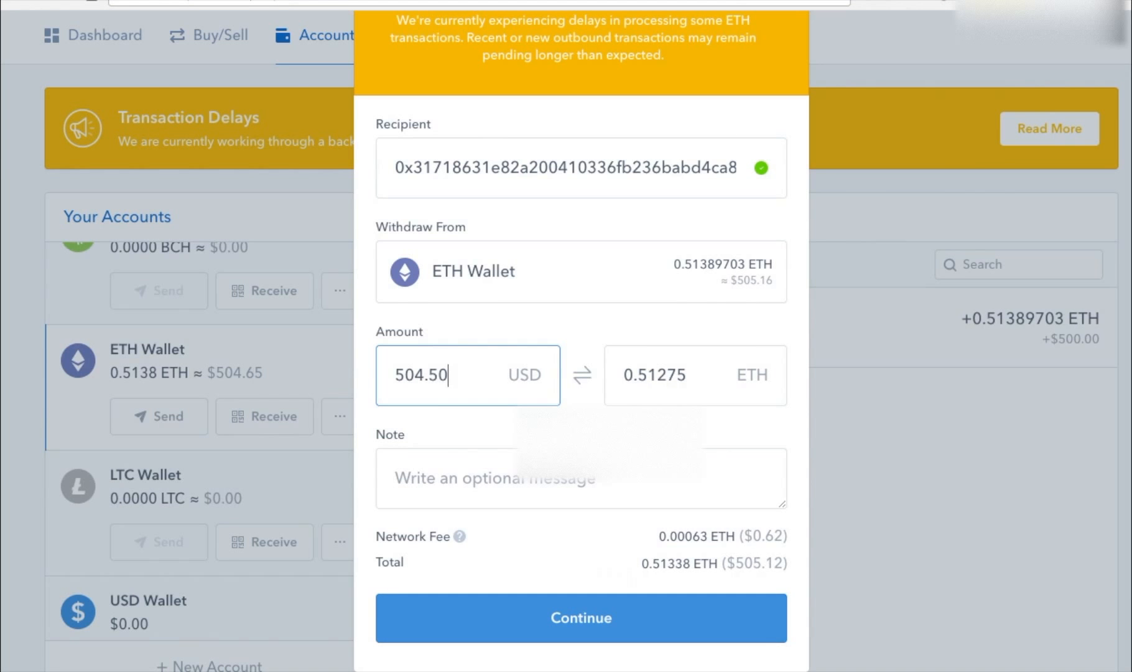
pyautogui.moveTo(504, 433)
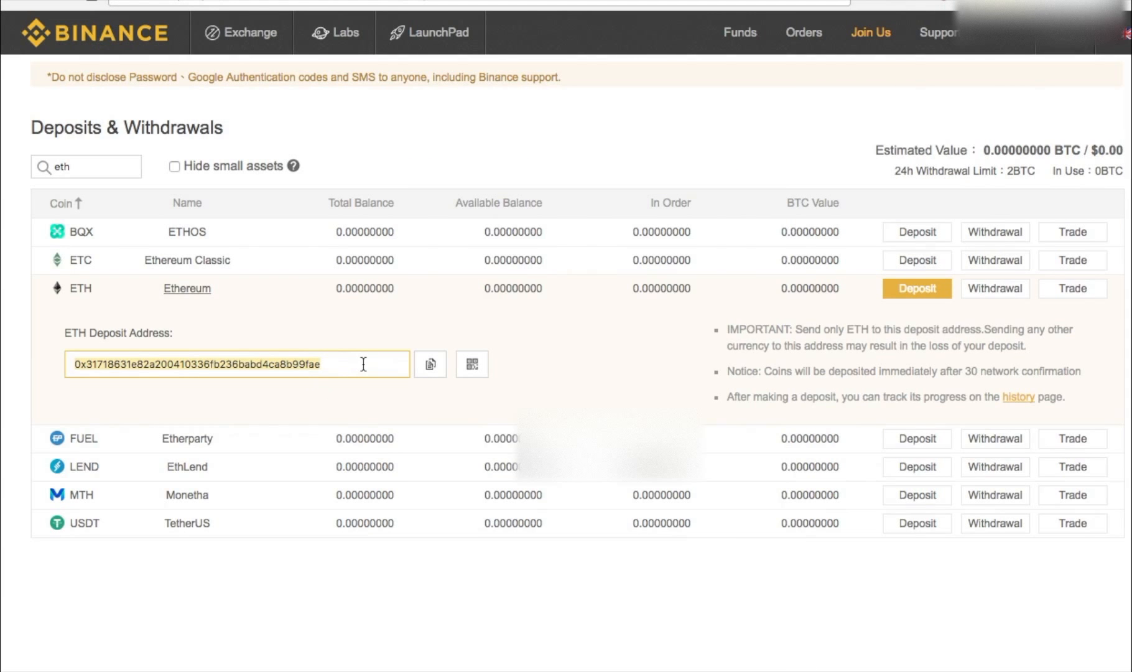
pyautogui.moveTo(472, 363)
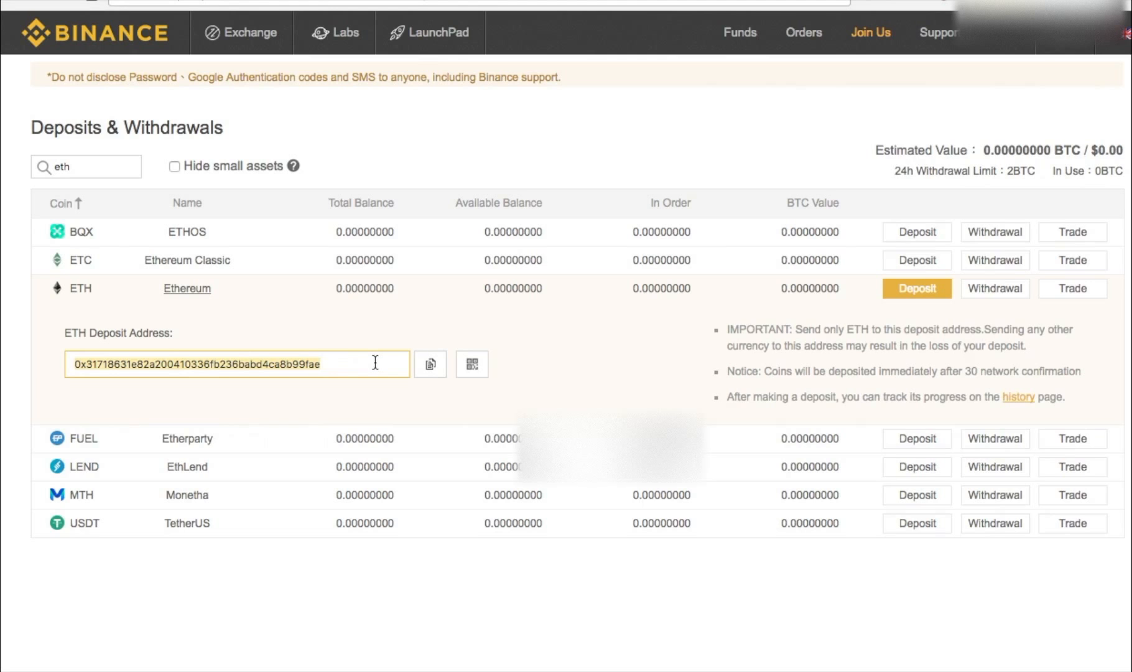
pyautogui.moveTo(92, 360)
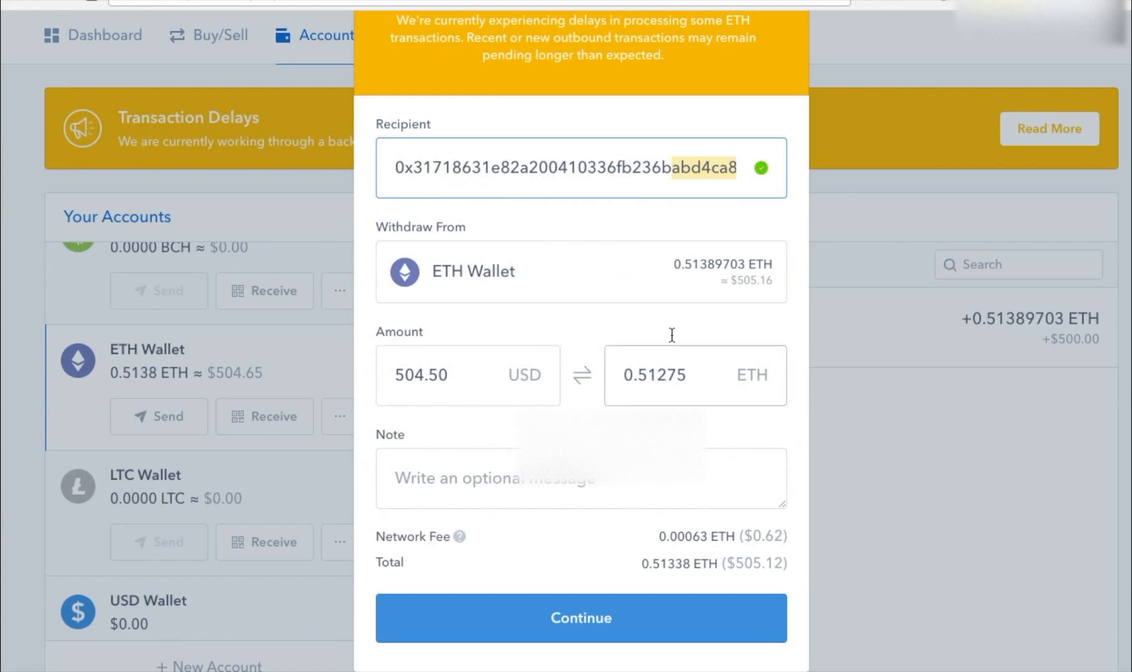
# Check the start of the recipient address, then continue to review the 504.50 USD send
pyautogui.click(404, 167)
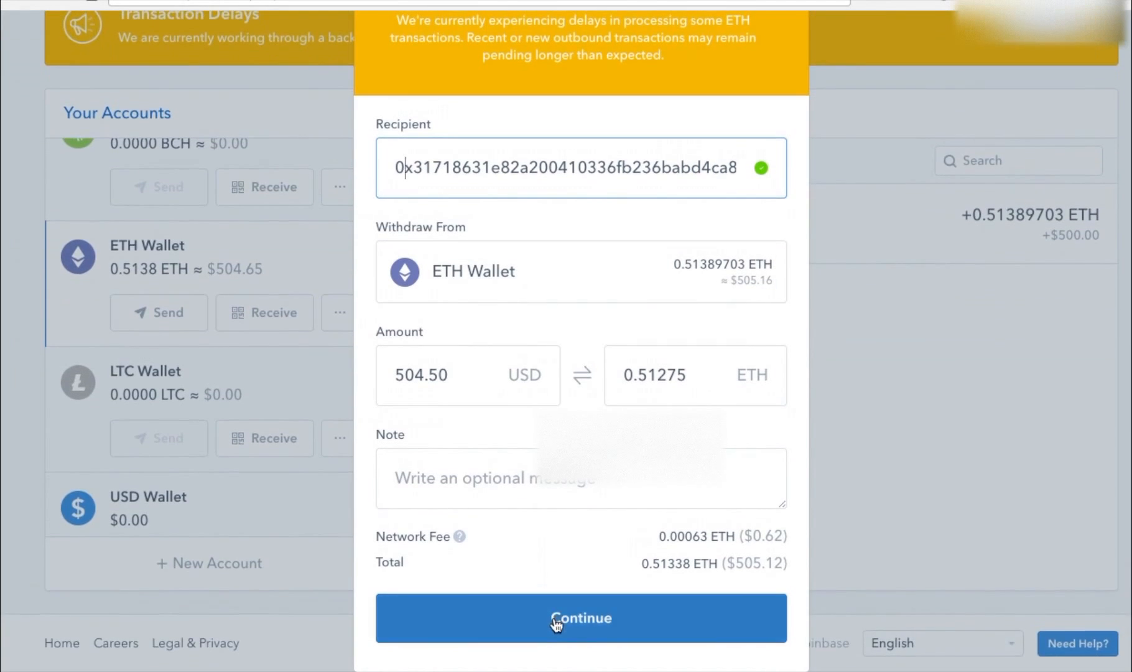
pyautogui.moveTo(505, 226)
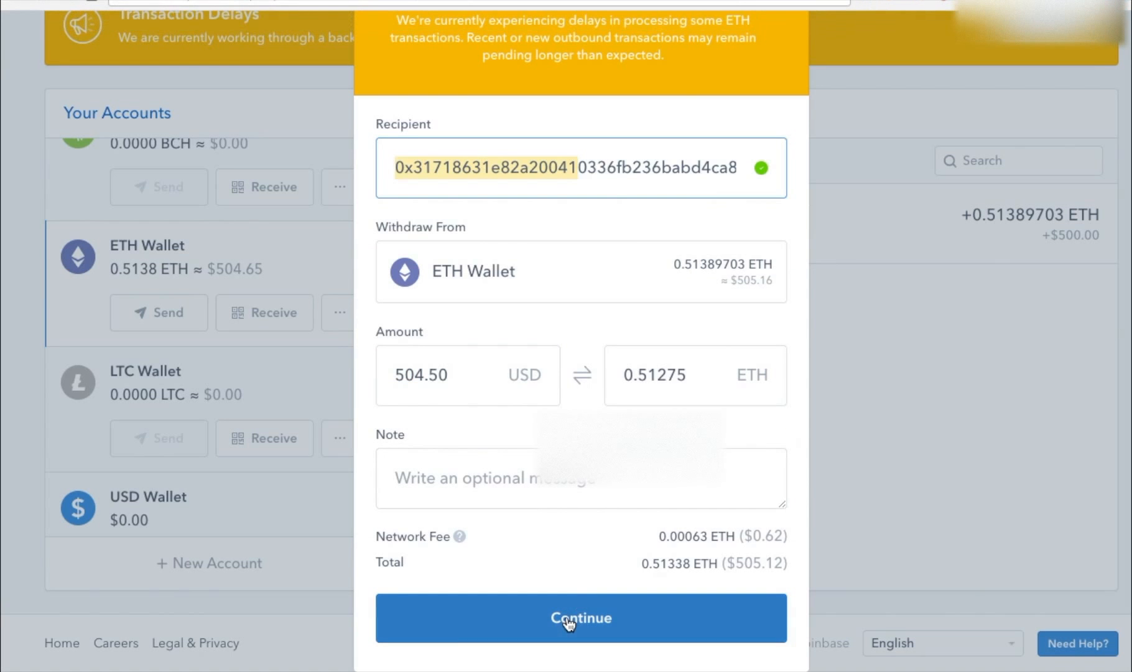
pyautogui.click(581, 617)
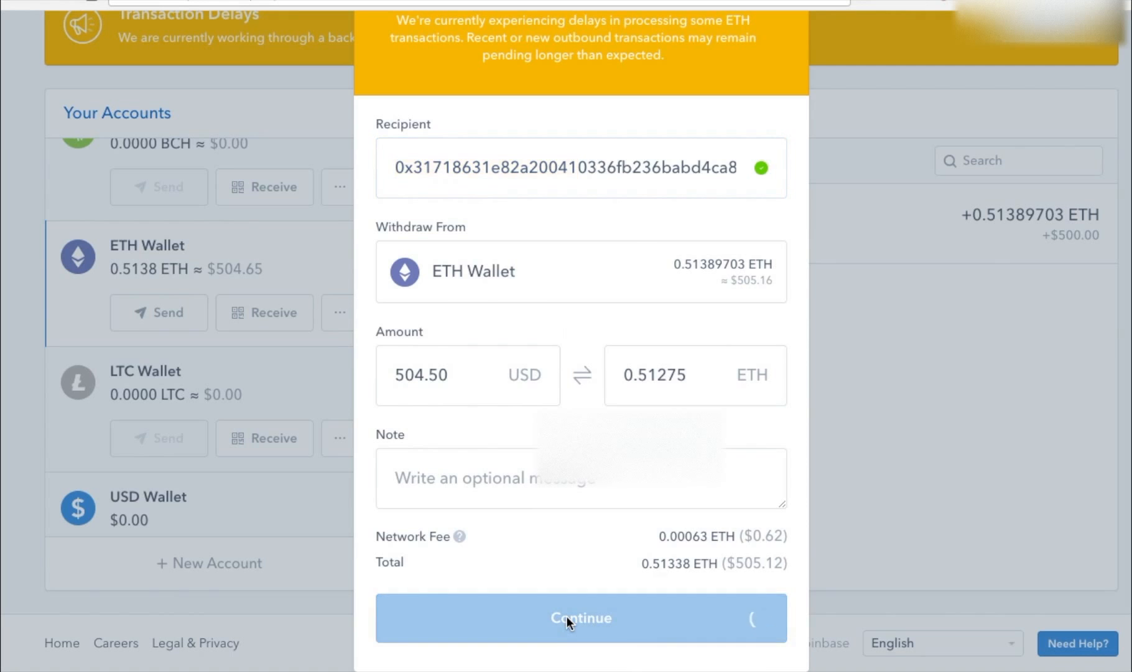
# Confirm the send of 0.51338 ETH to the Binance deposit address with 2-step verification
pyautogui.click(581, 617)
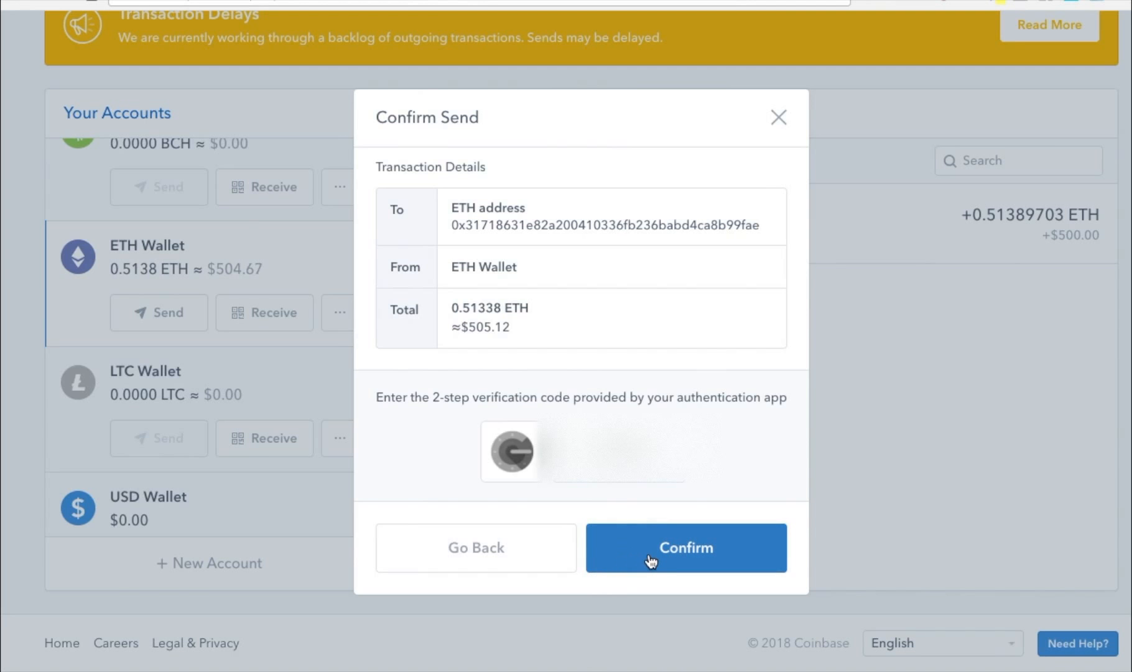
pyautogui.click(686, 547)
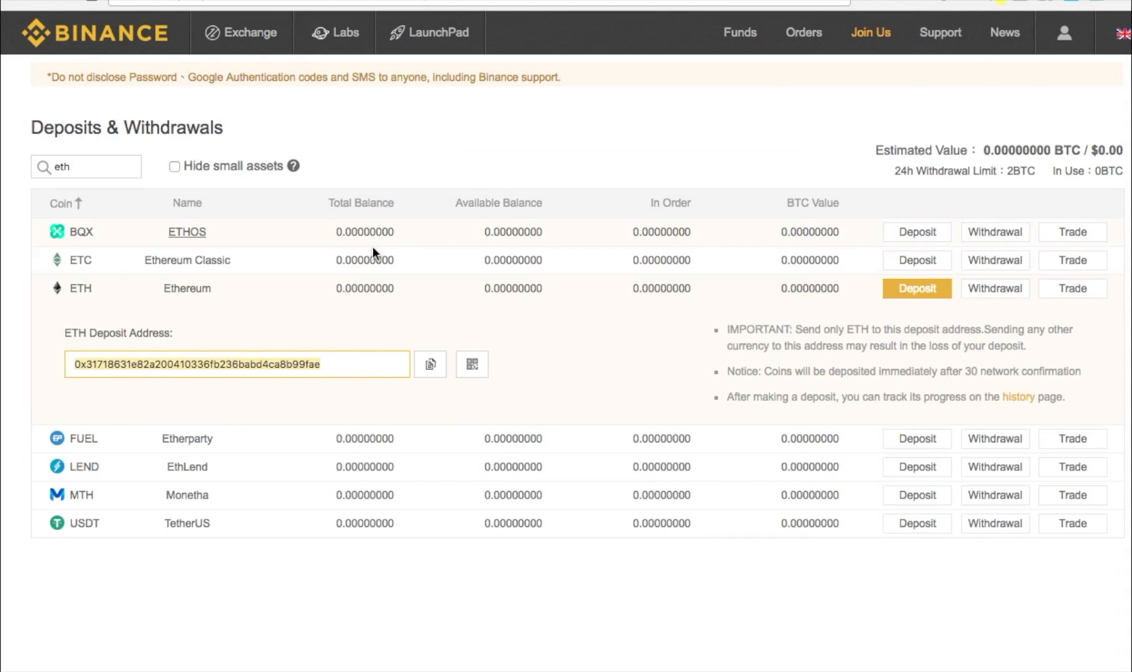
pyautogui.moveTo(381, 260)
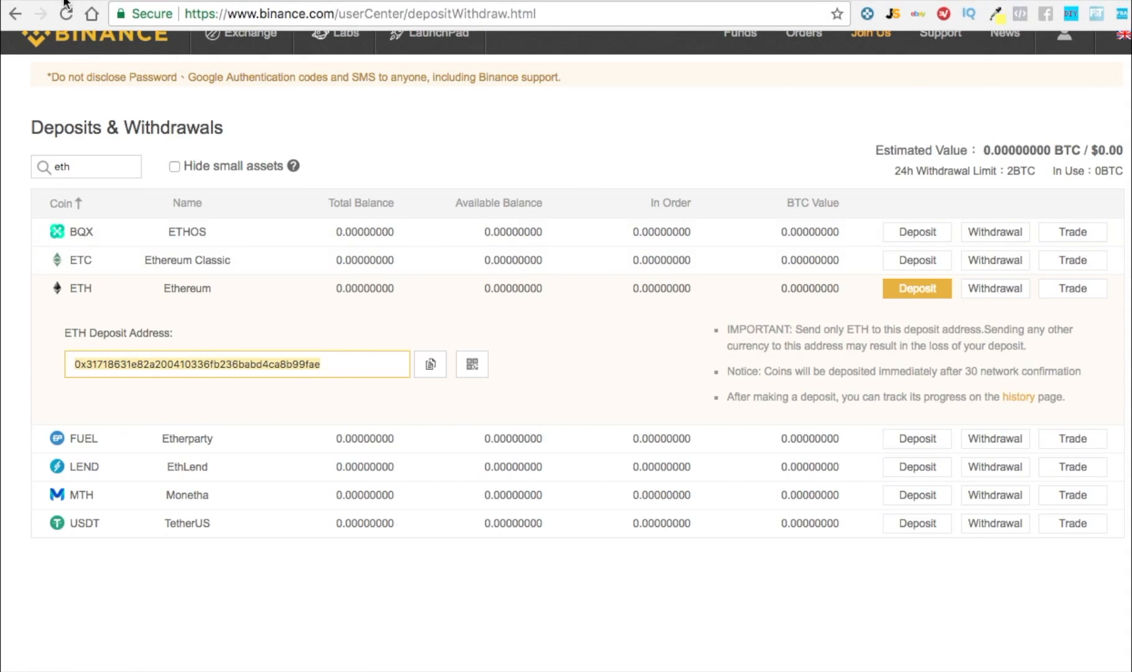
# Reload the Binance Deposits & Withdrawals page to check whether the ETH arrived
pyautogui.click(66, 14)
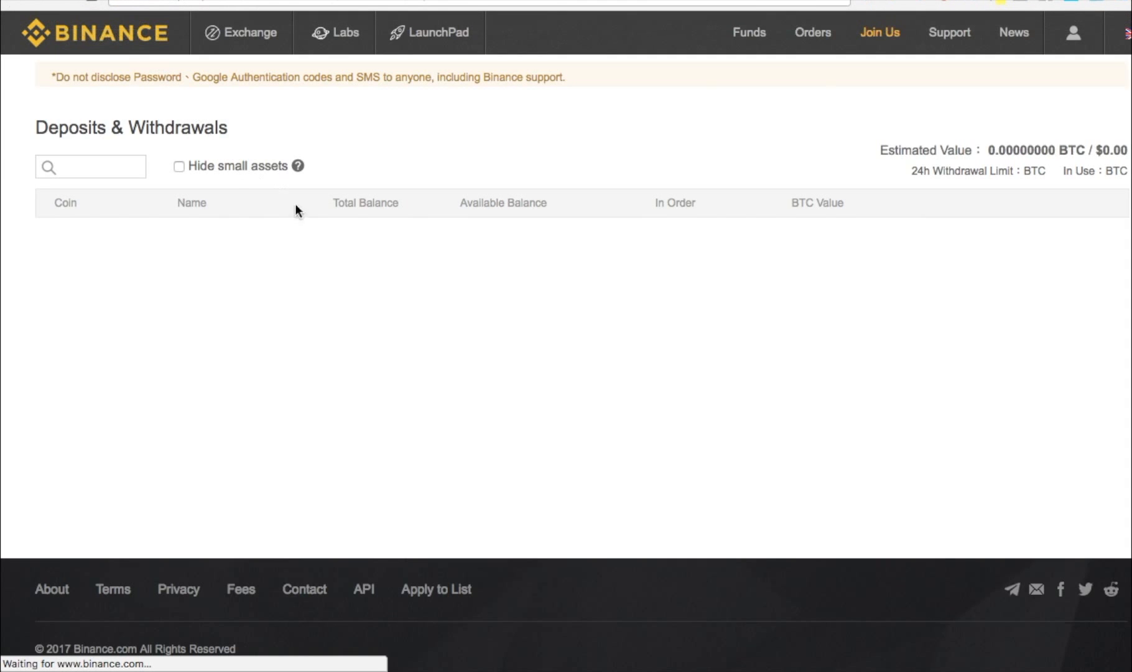
pyautogui.moveTo(323, 281)
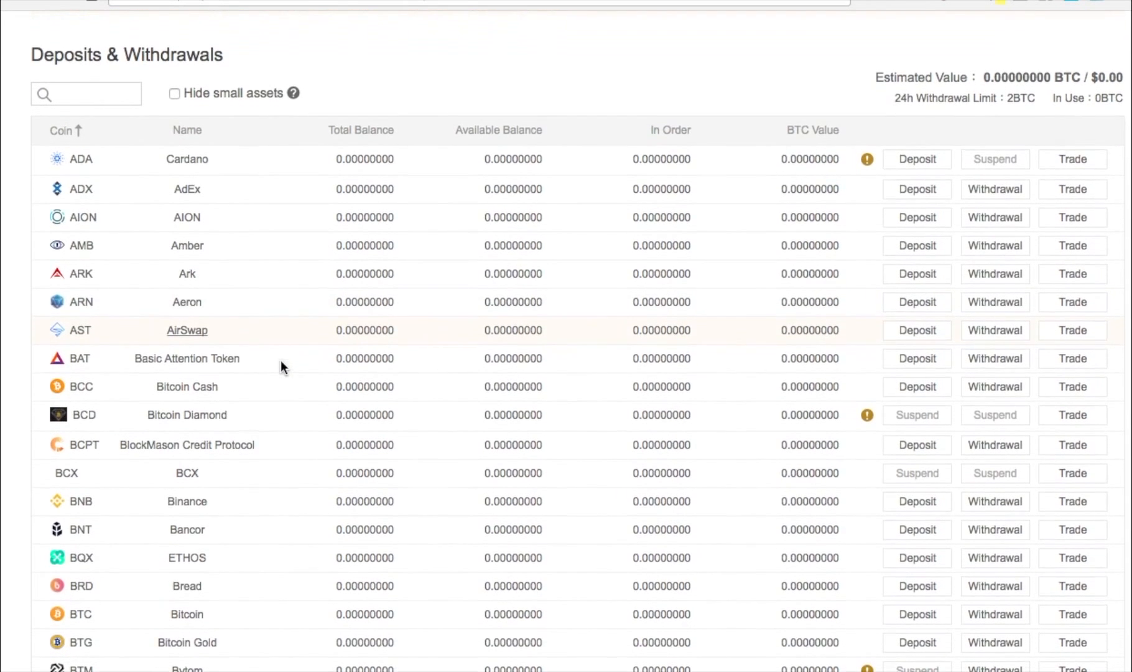
# Scroll the coin list toward the arrived 0.51275 ETH balance
pyautogui.scroll(3)
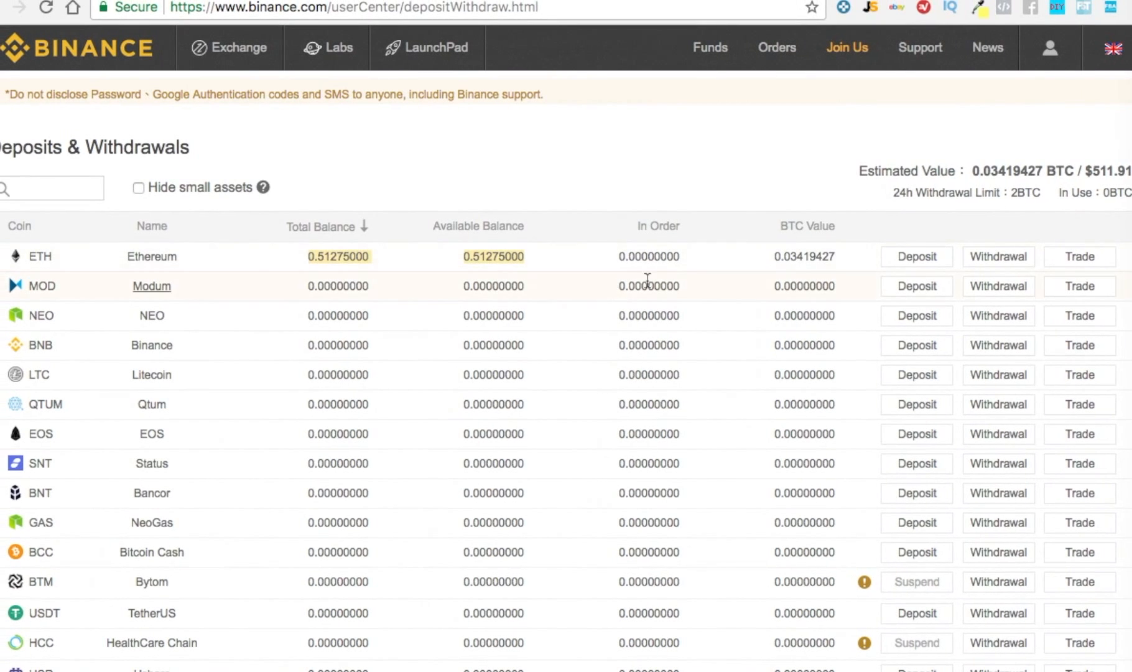
pyautogui.moveTo(618, 203)
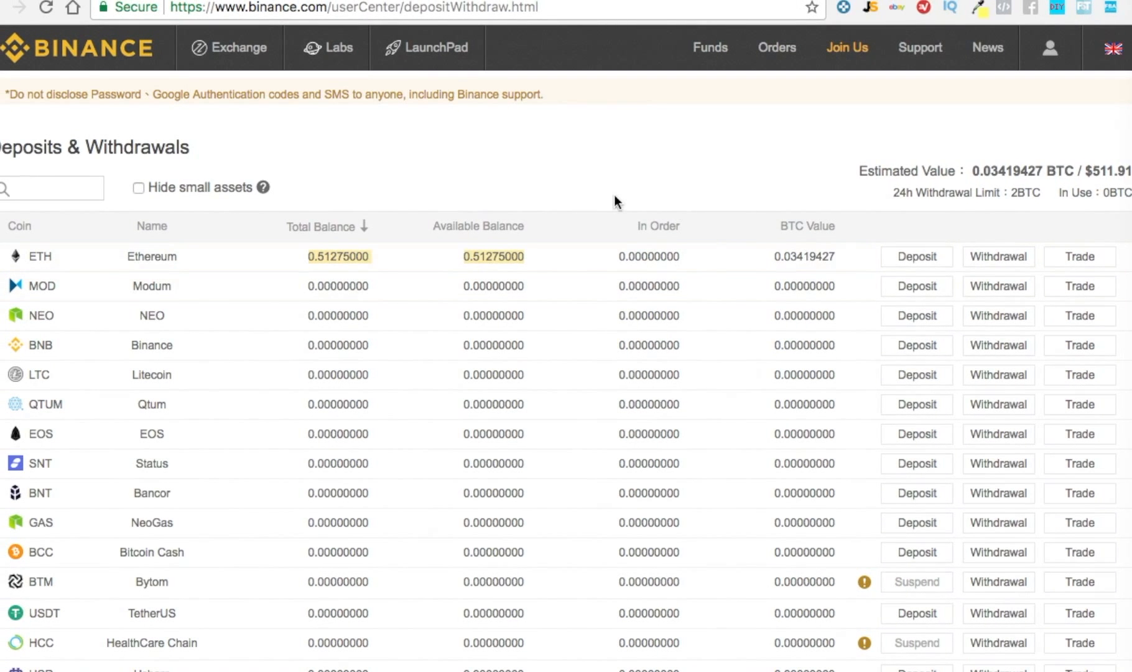